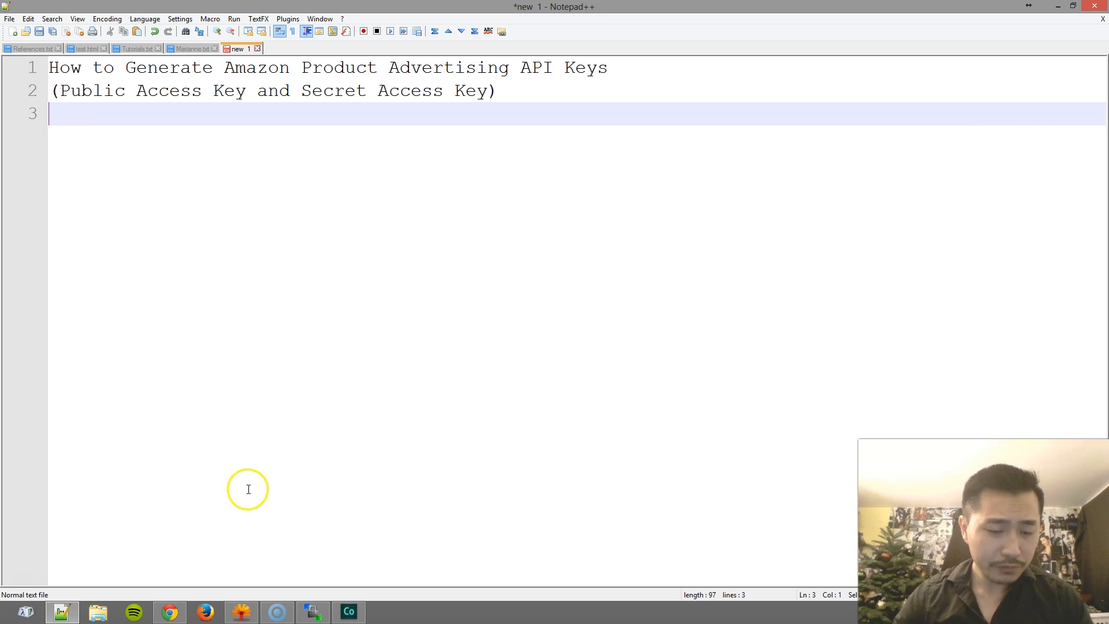
mouse_move(235, 516)
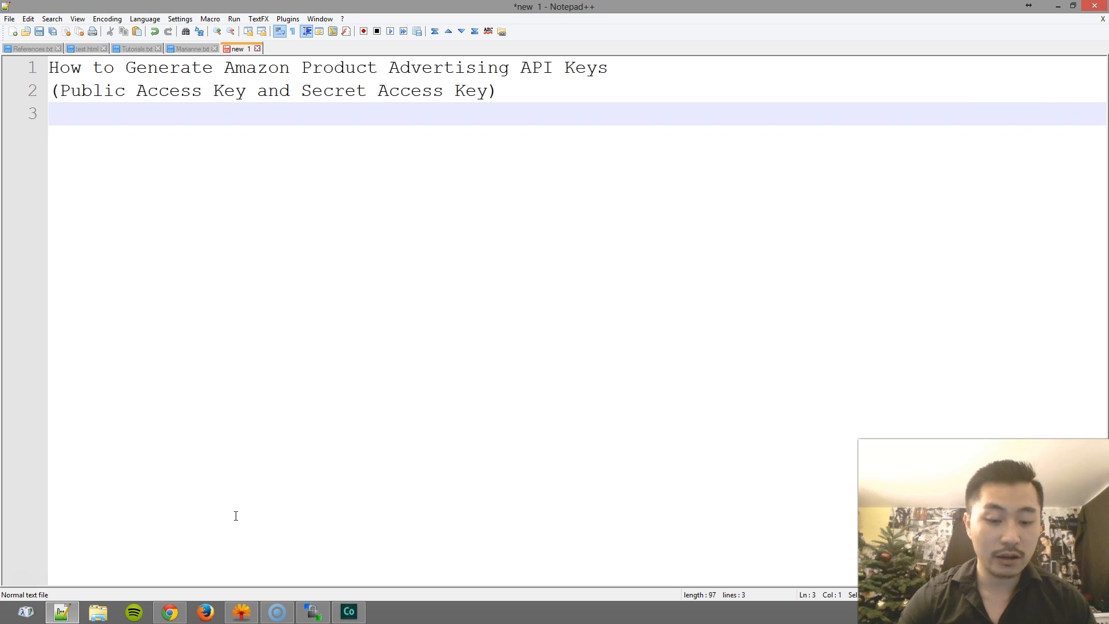
mouse_move(207, 531)
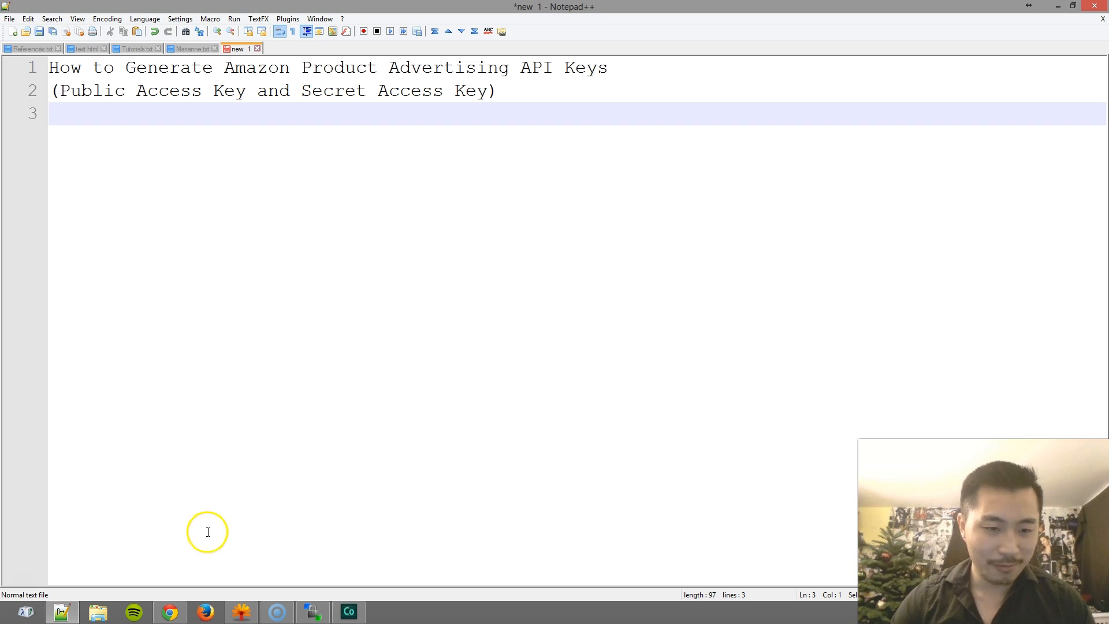
mouse_move(199, 552)
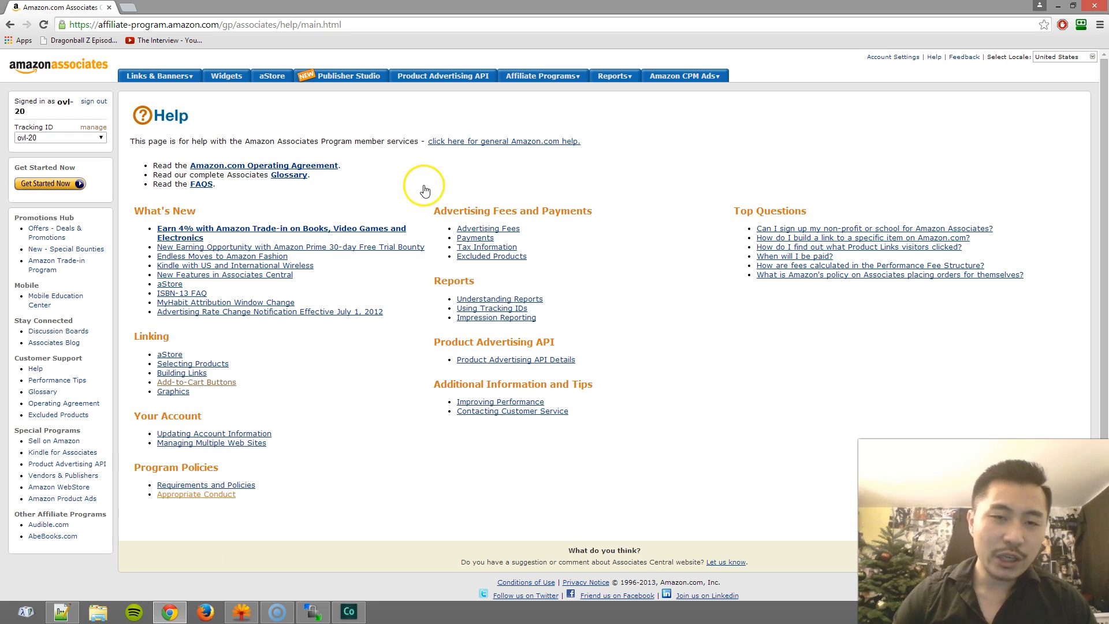
mouse_move(425, 178)
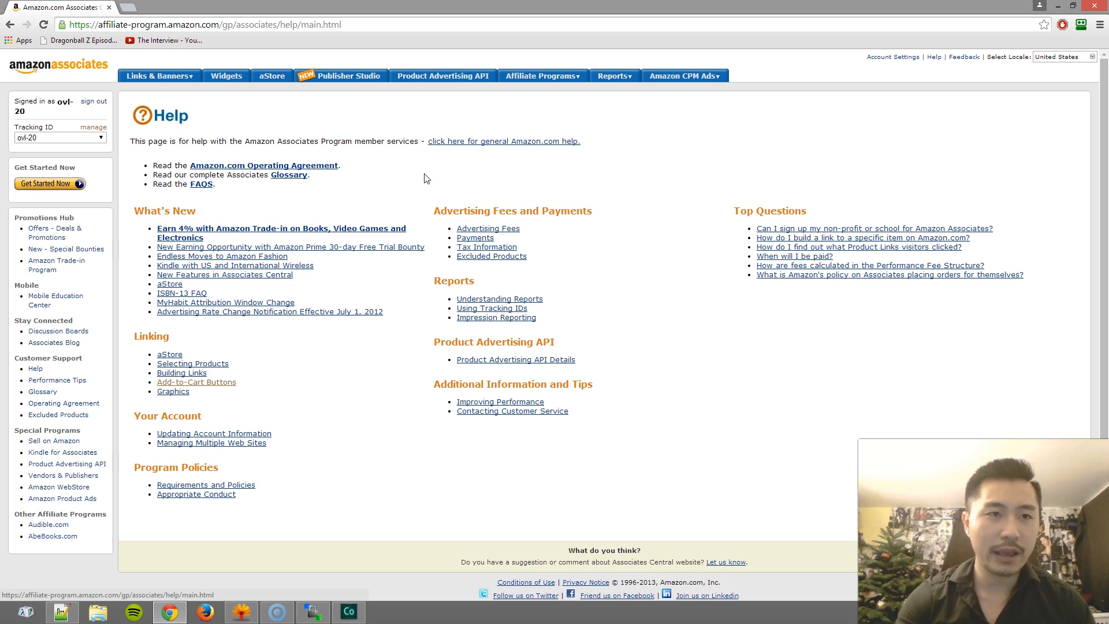
mouse_move(76, 85)
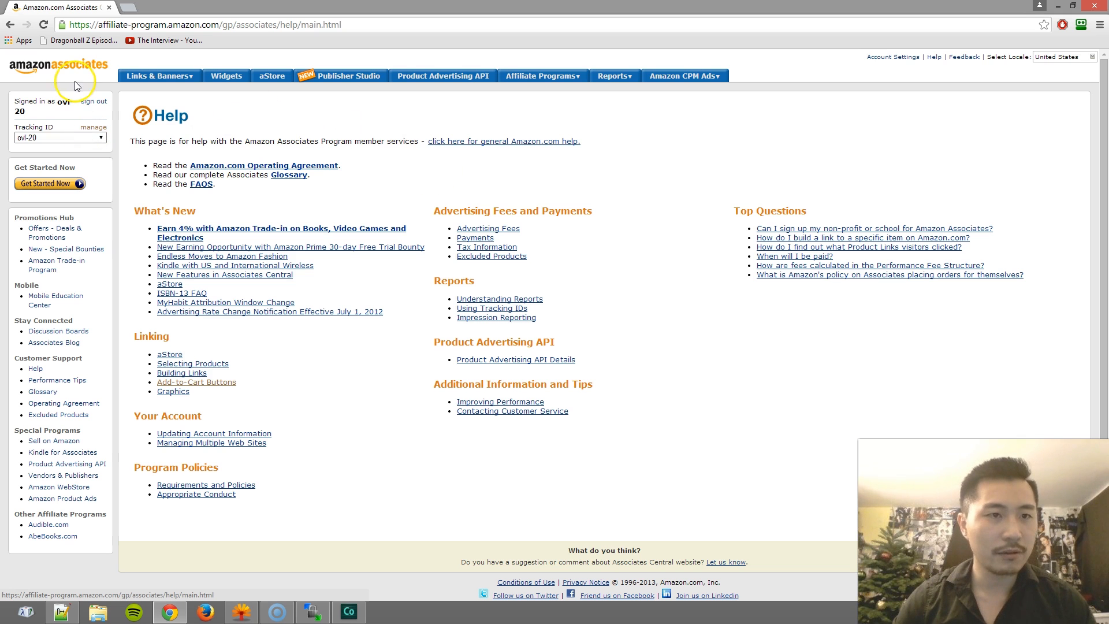
mouse_move(638, 122)
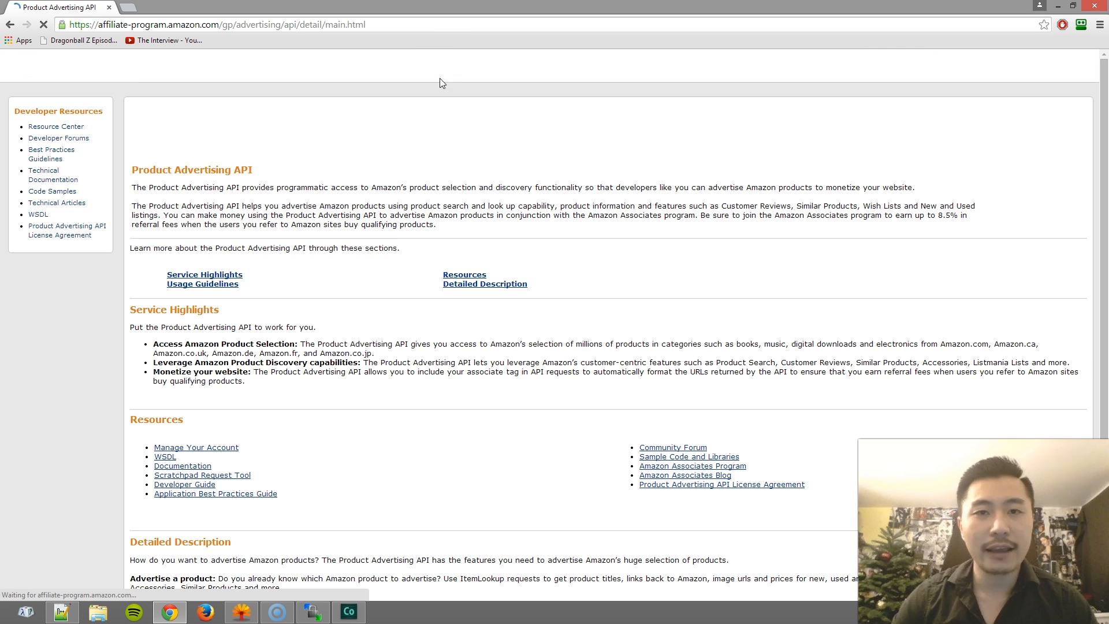
Open the Product Advertising API Manage Your Account page from the Resources section
scroll(down, 3)
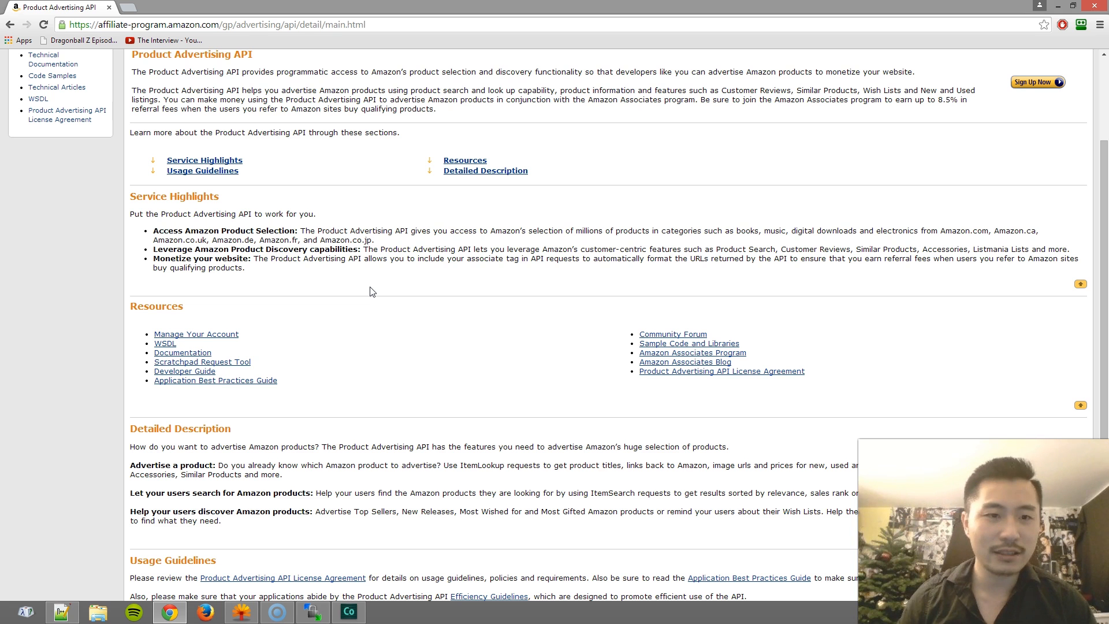
mouse_move(361, 313)
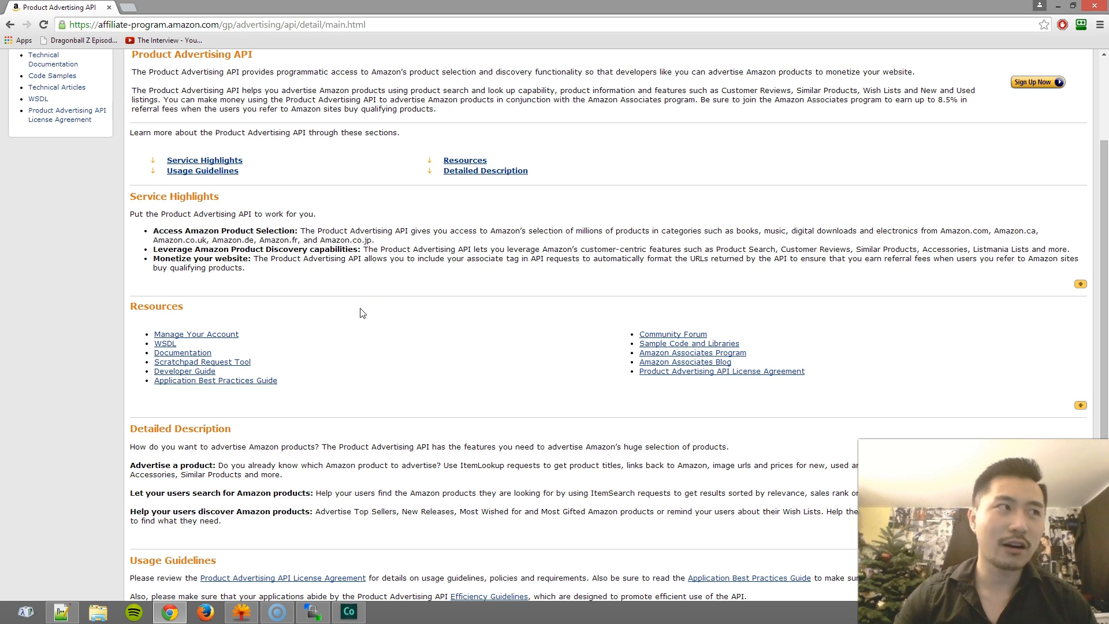
mouse_move(295, 335)
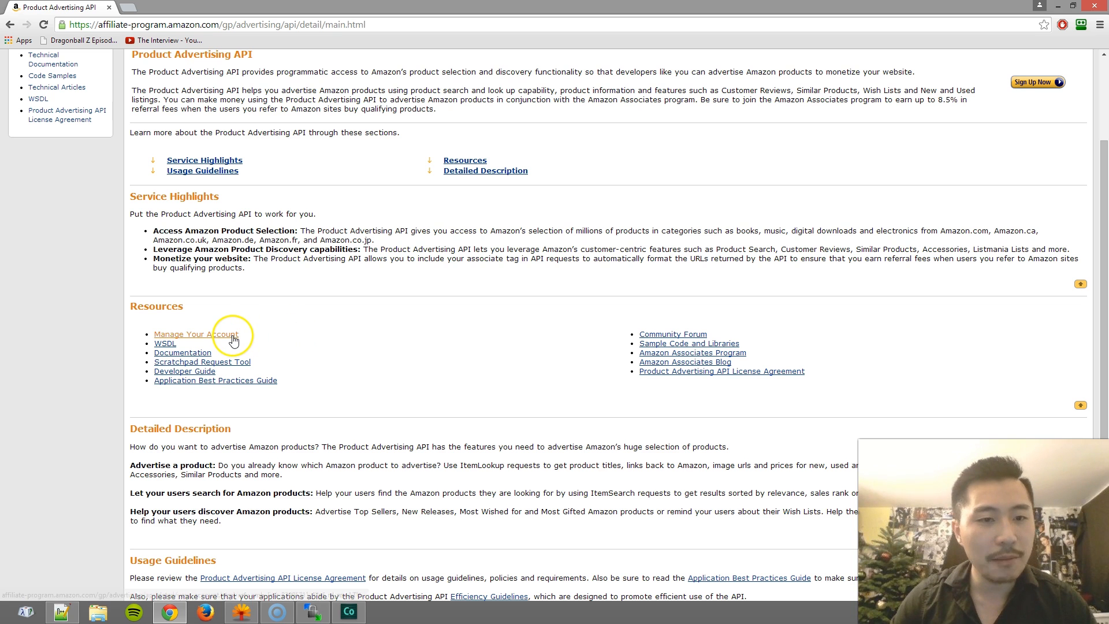
click(196, 334)
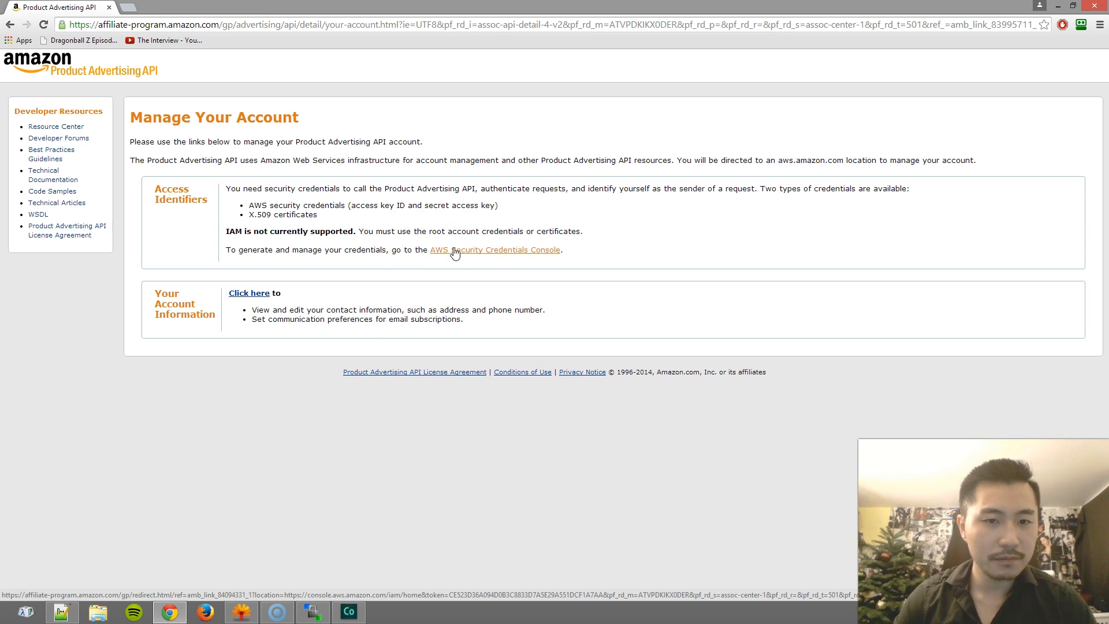
click(494, 249)
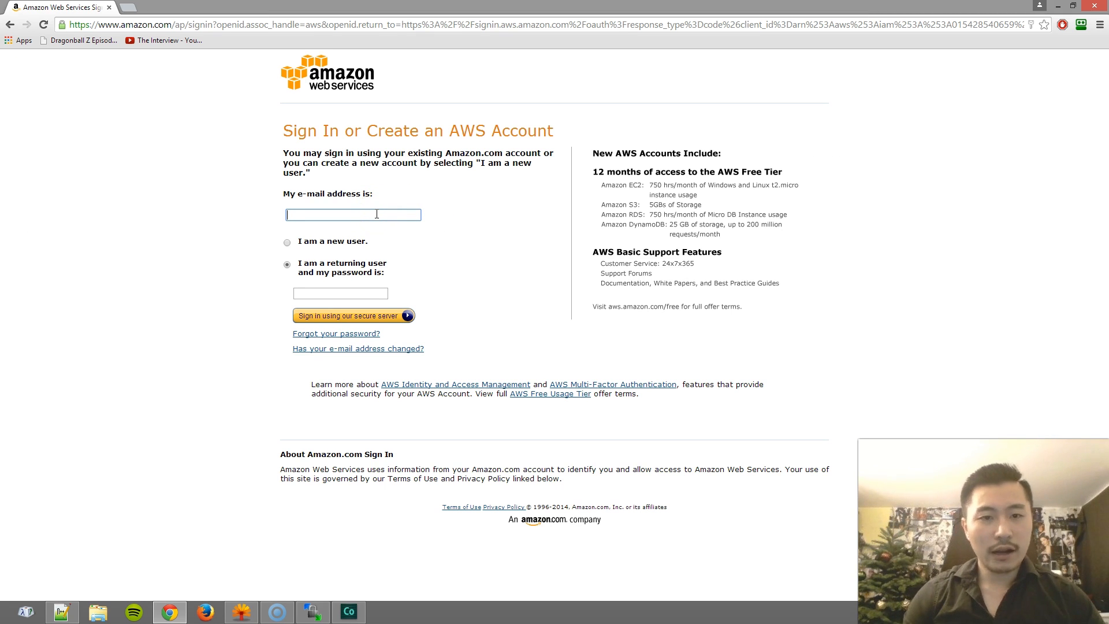
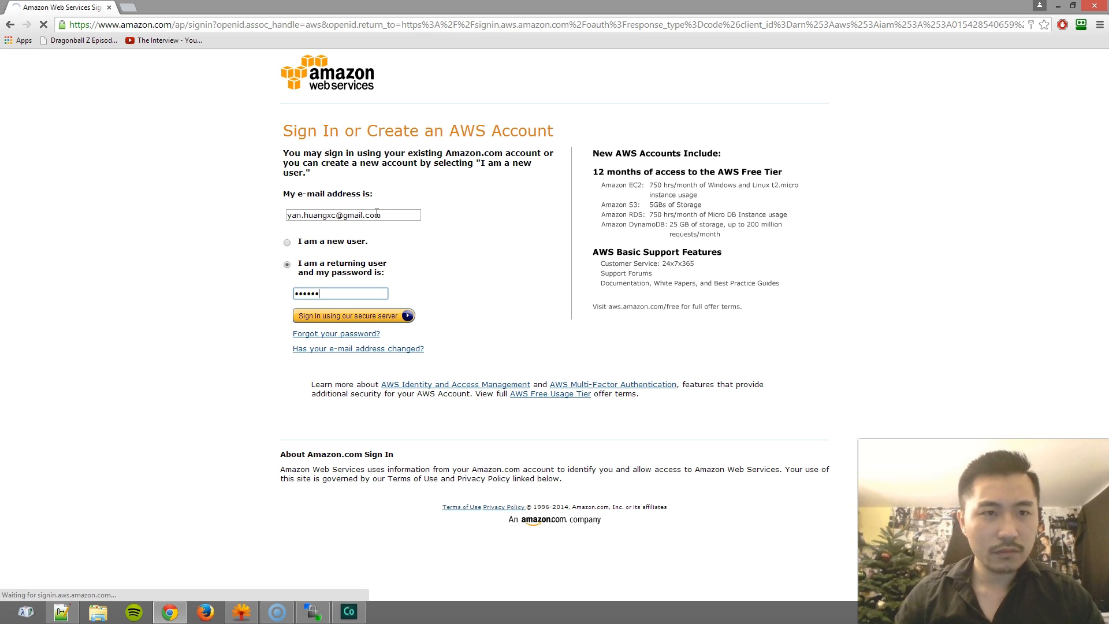
click(353, 315)
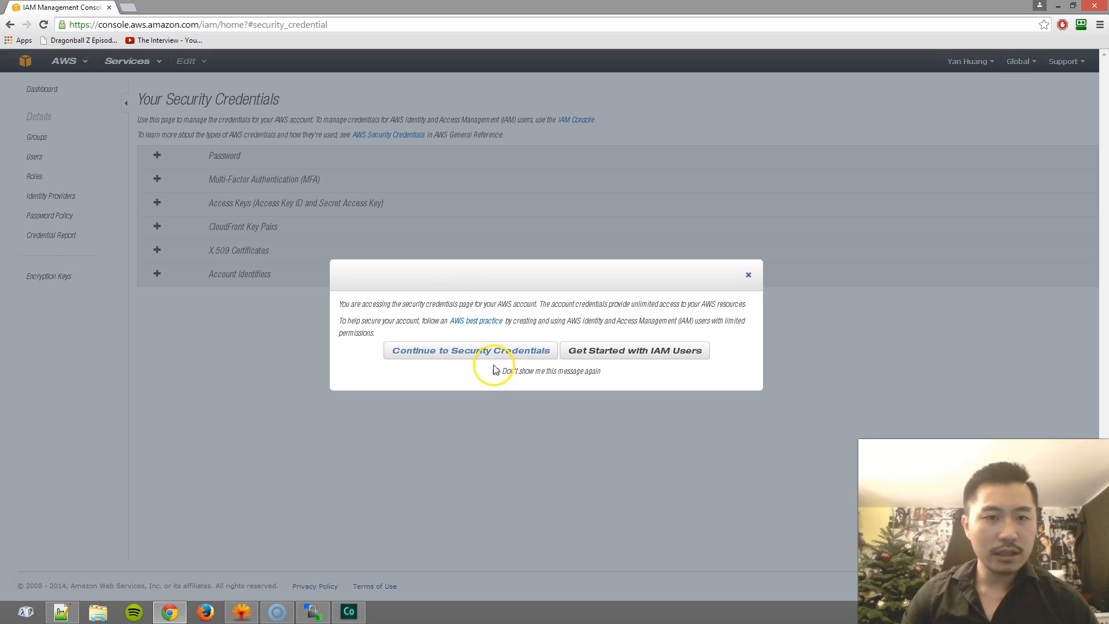
mouse_move(484, 359)
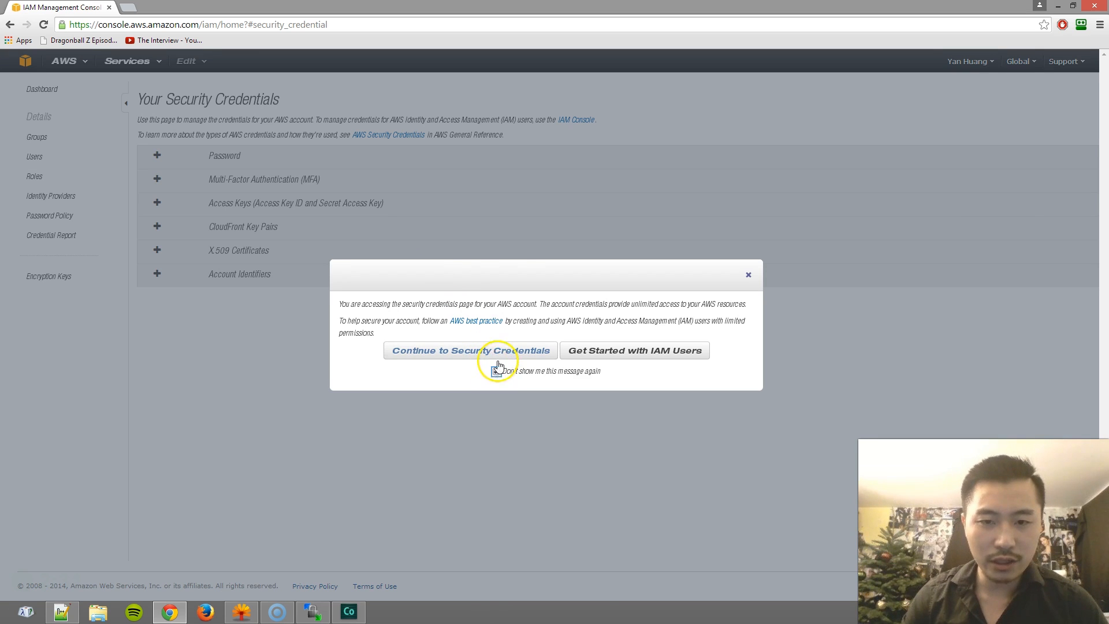
Dismiss the root credentials warning and expand the Access Keys section
click(467, 350)
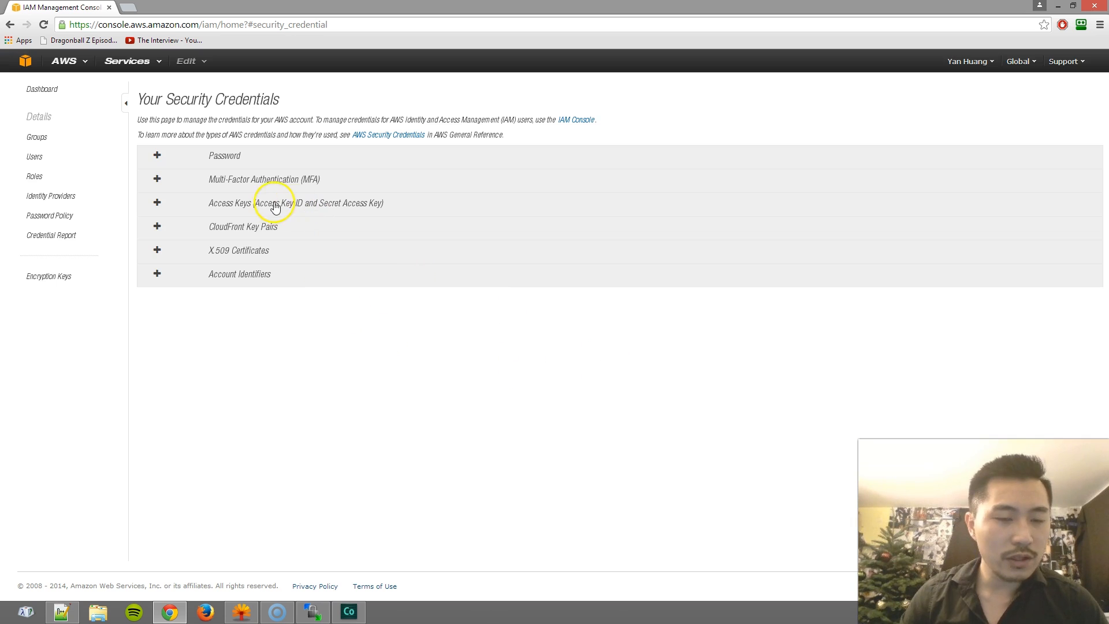
mouse_move(264, 208)
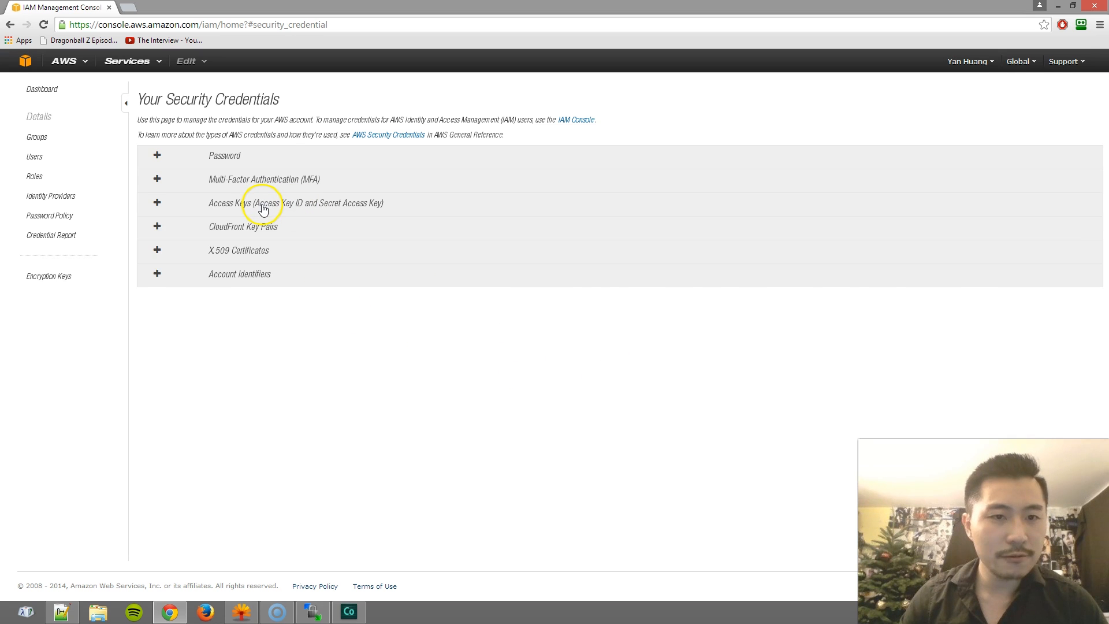
click(157, 203)
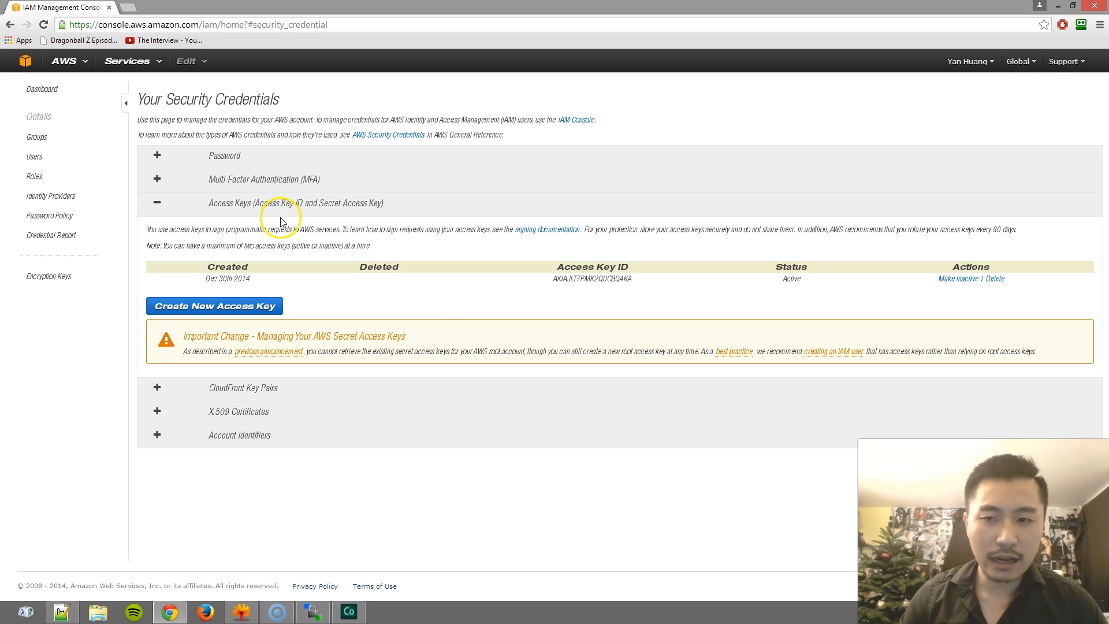
mouse_move(255, 307)
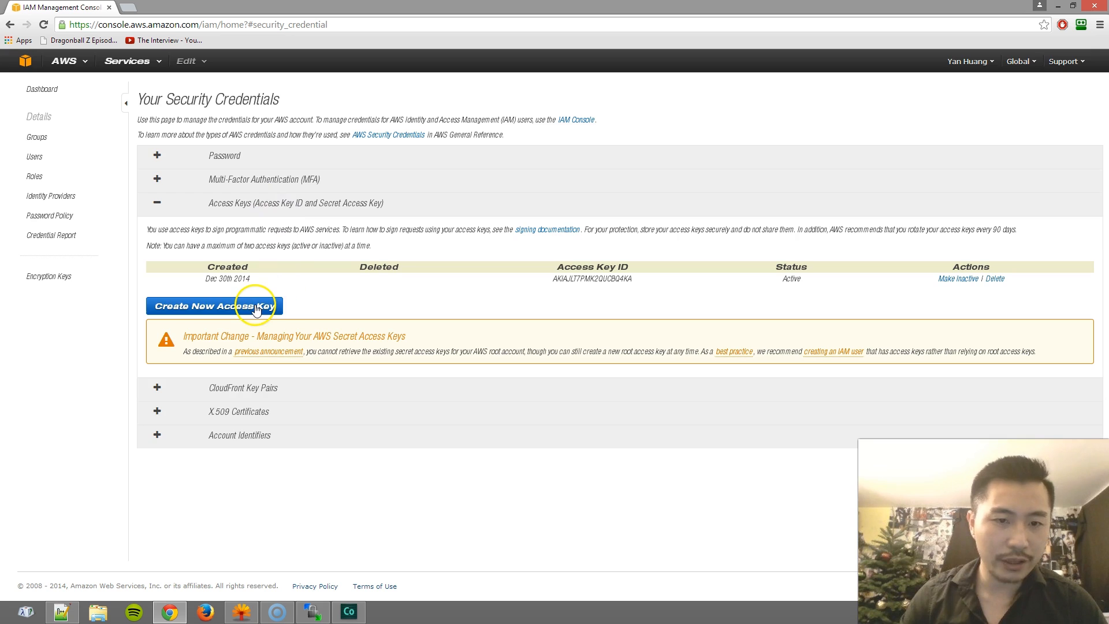
Create a new access key, reveal it, and copy its Access Key ID
click(214, 305)
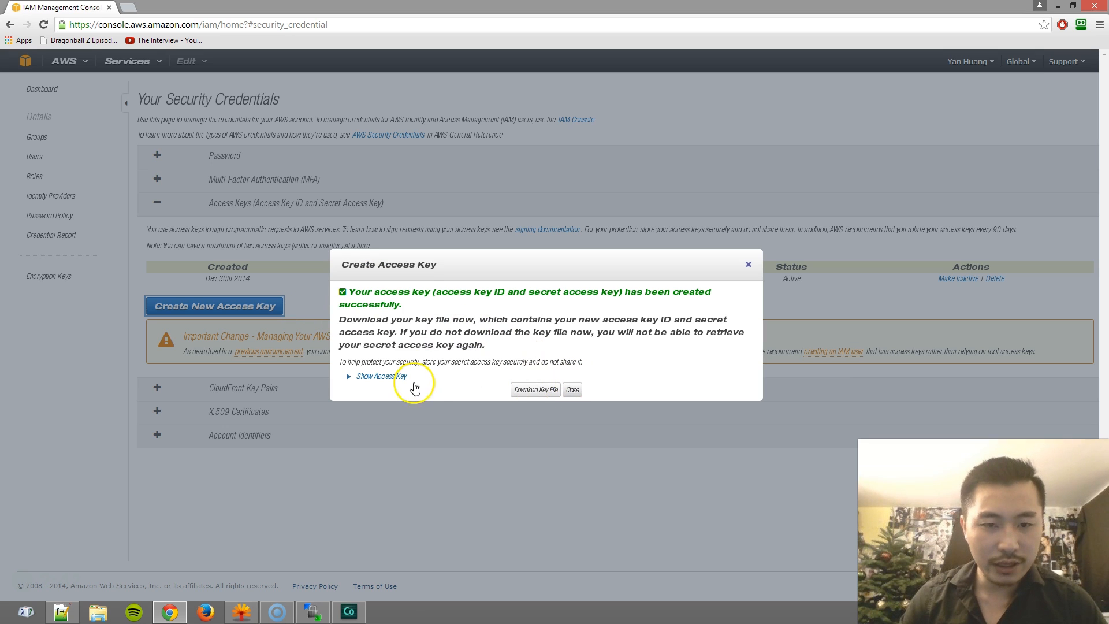
click(377, 375)
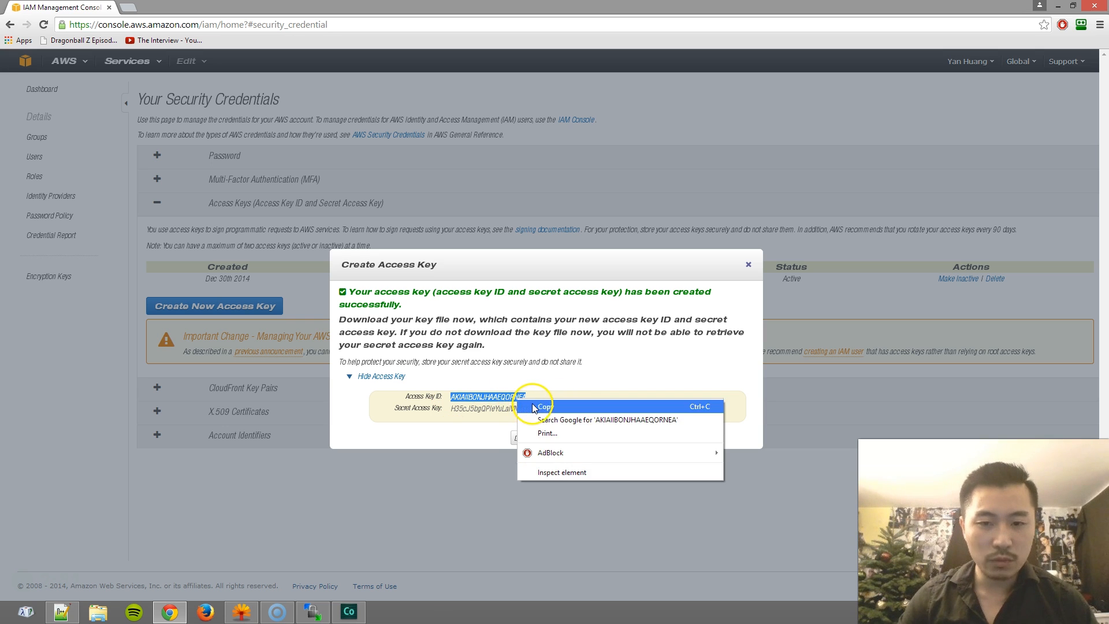
click(349, 612)
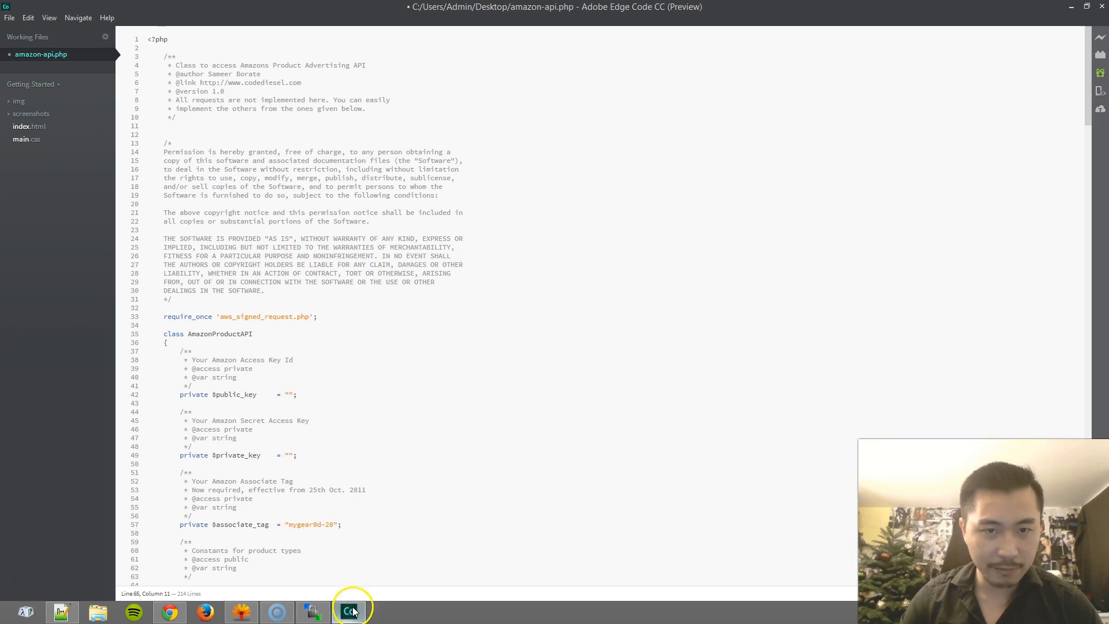
Paste the new Access Key ID into $public_key and the Secret Access Key into $private_key
scroll(down, 3)
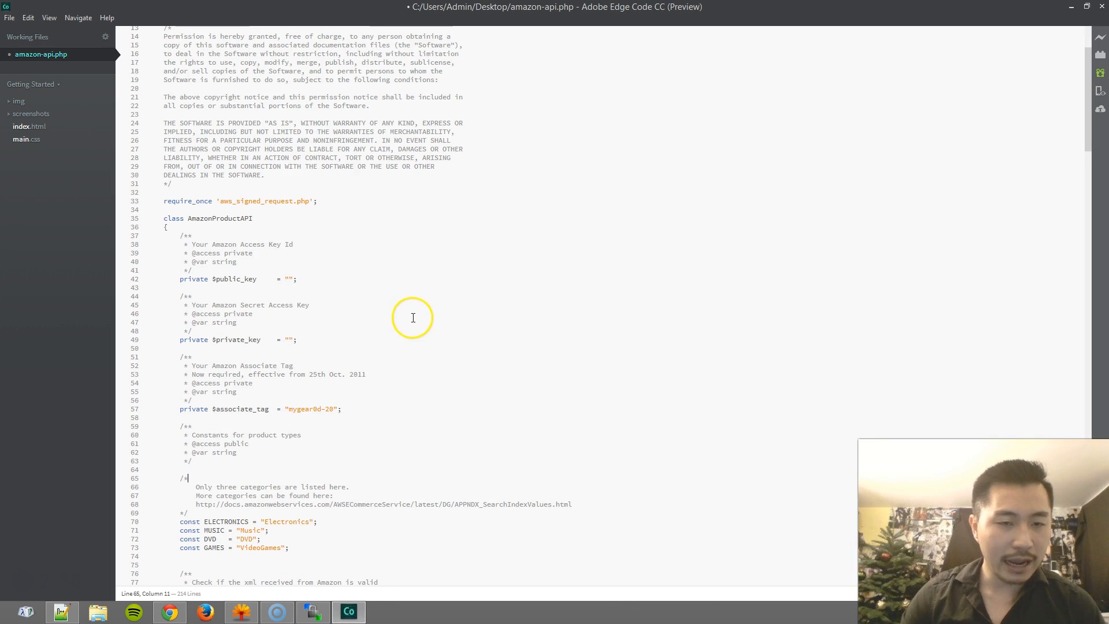
scroll(up, 3)
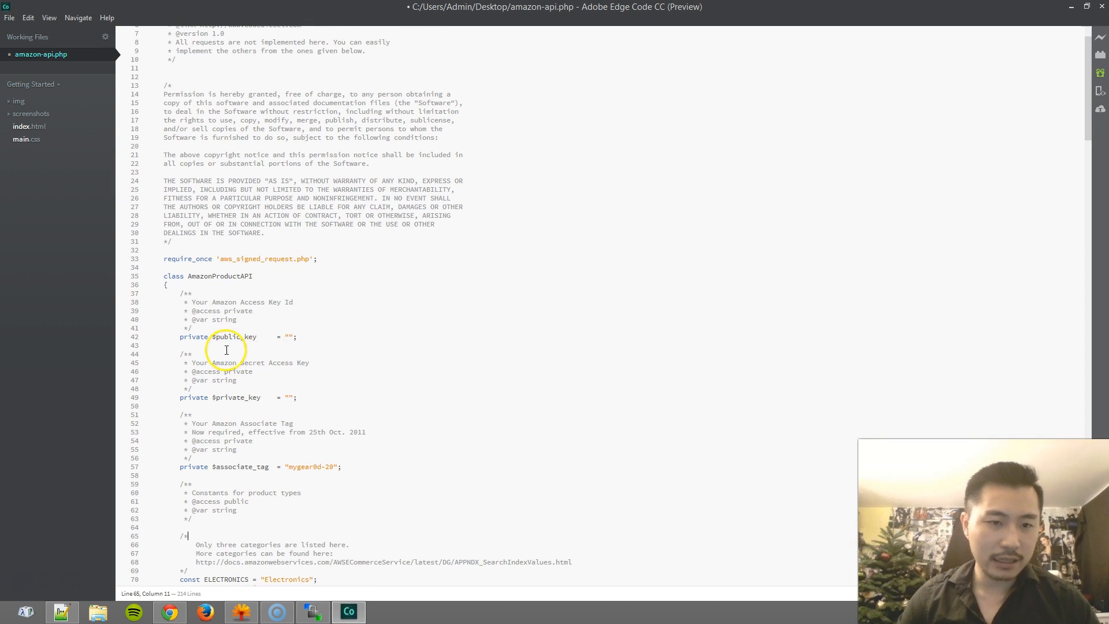
click(287, 337)
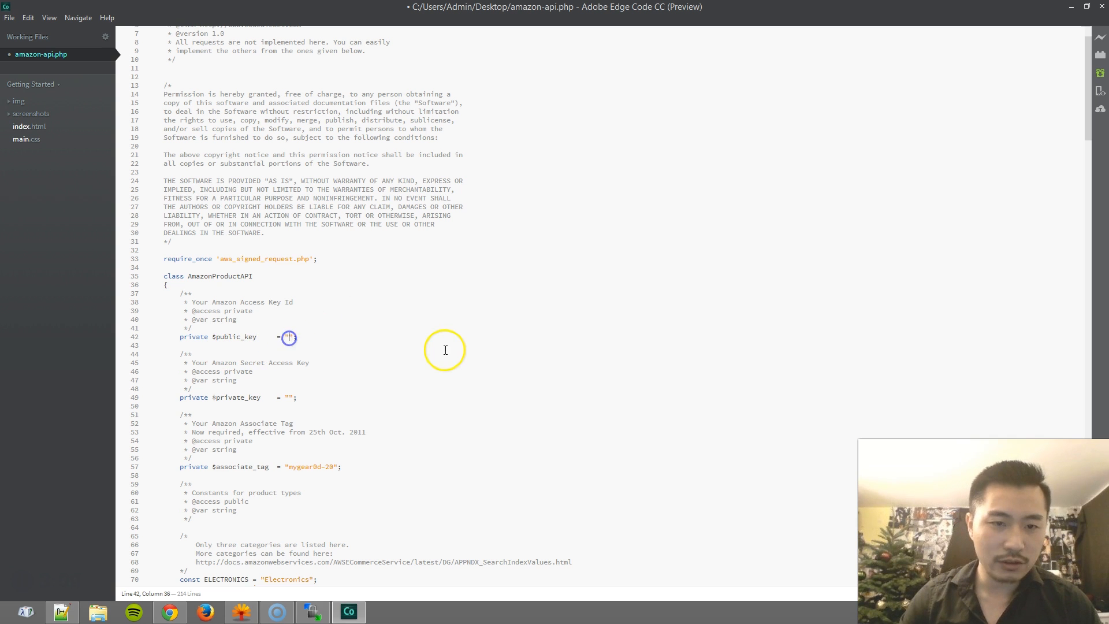
click(168, 612)
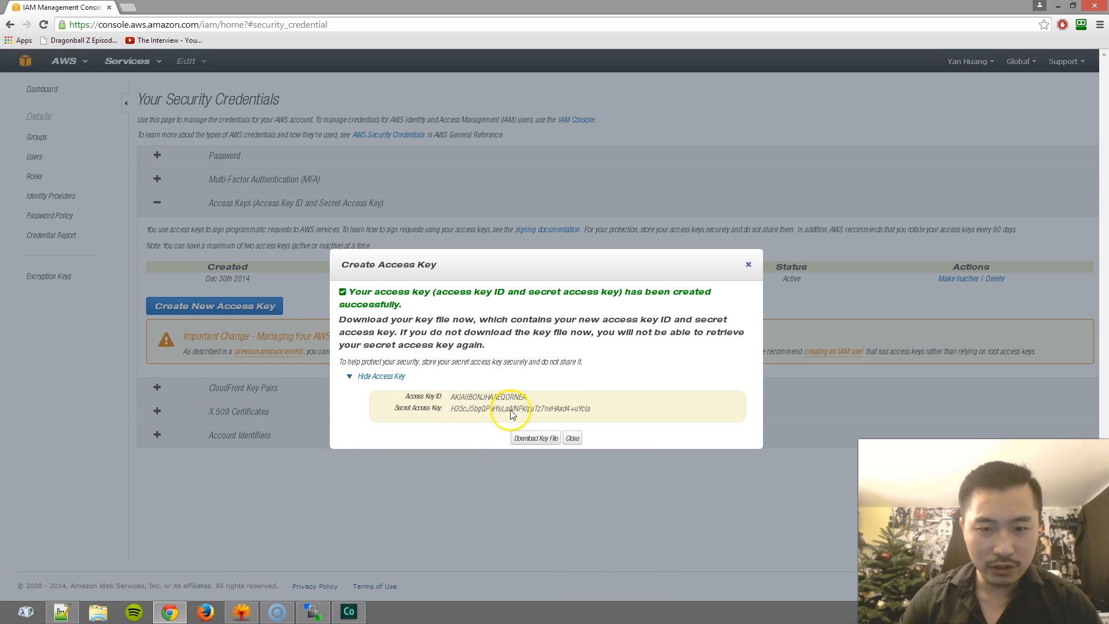
triple_click(520, 409)
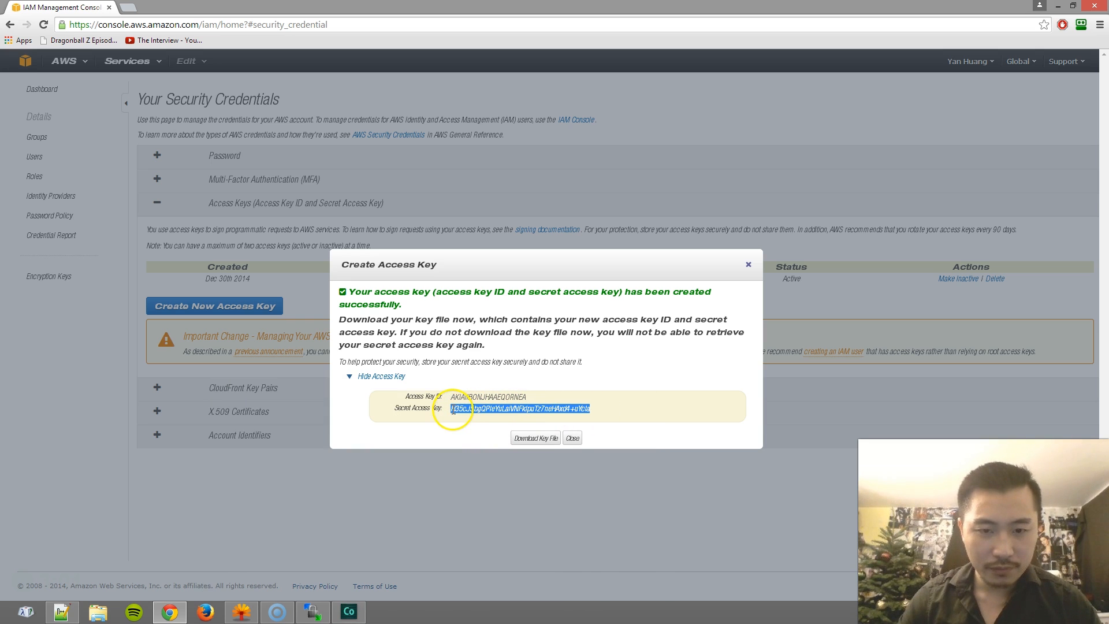
mouse_move(366, 545)
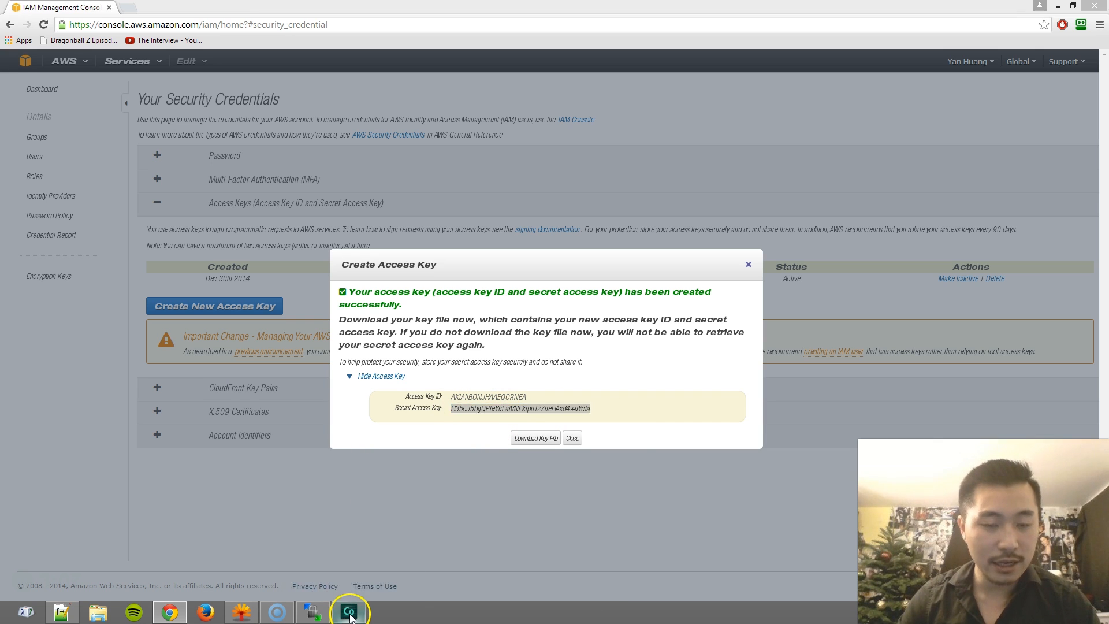
click(348, 611)
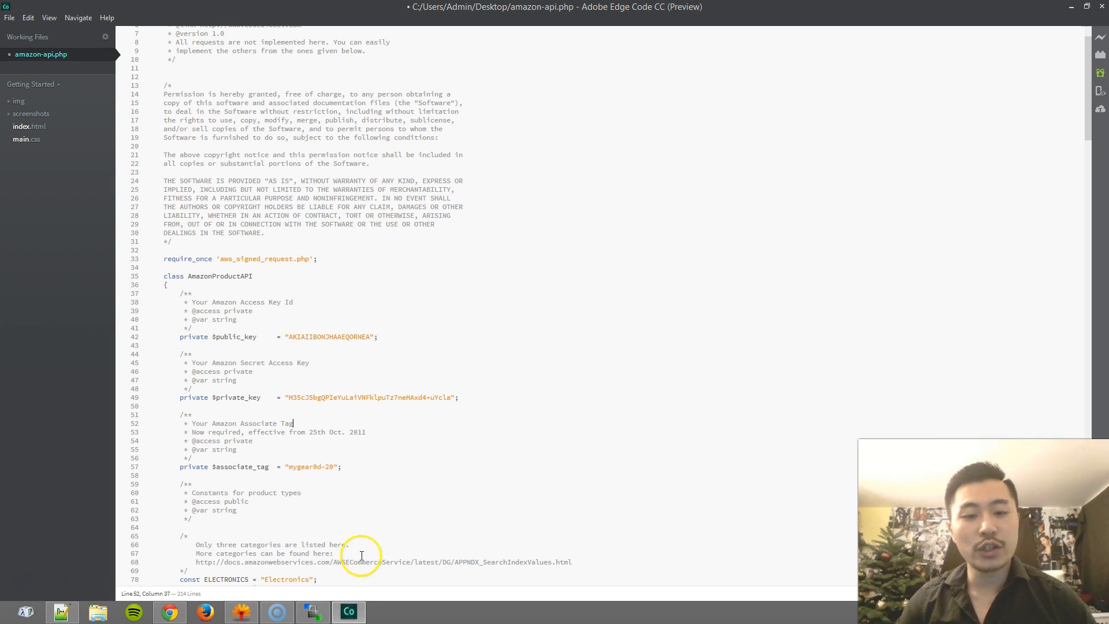
mouse_move(348, 611)
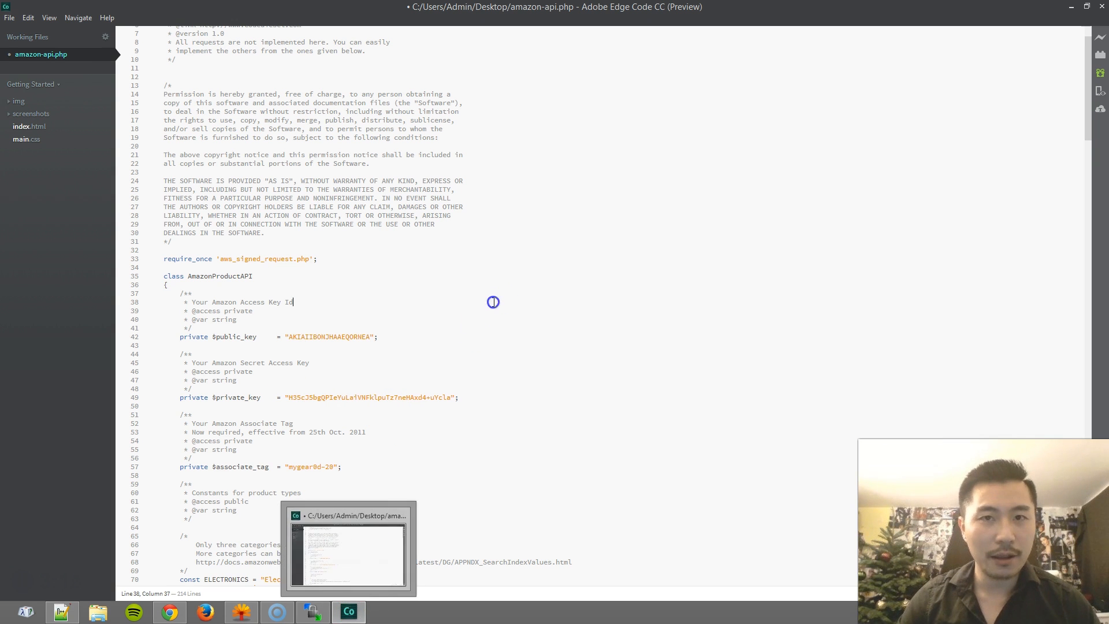
click(169, 612)
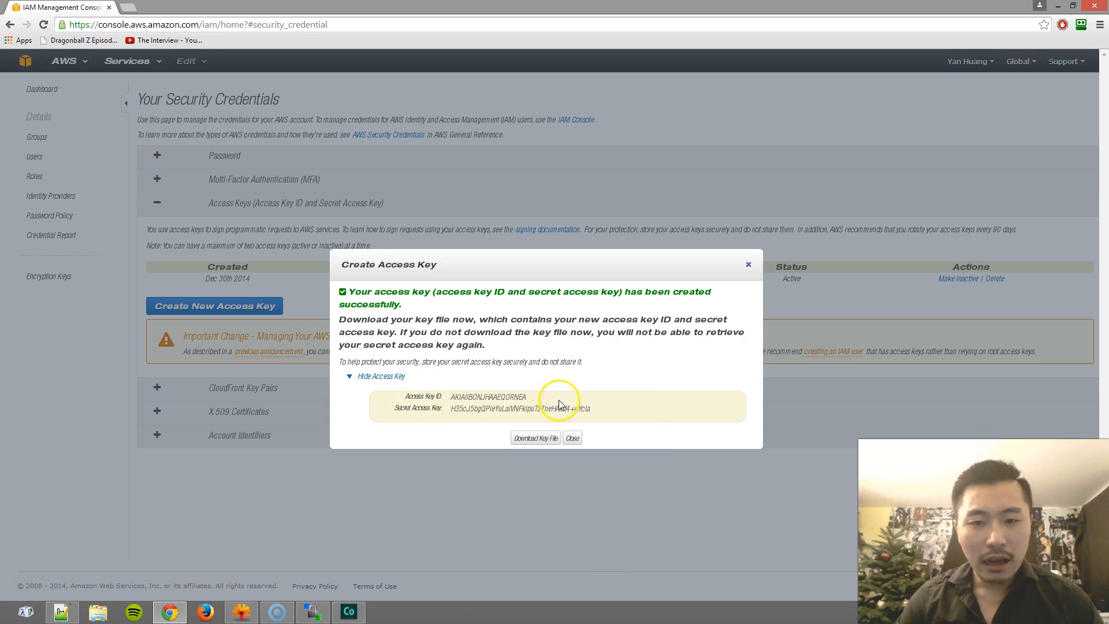
mouse_move(641, 375)
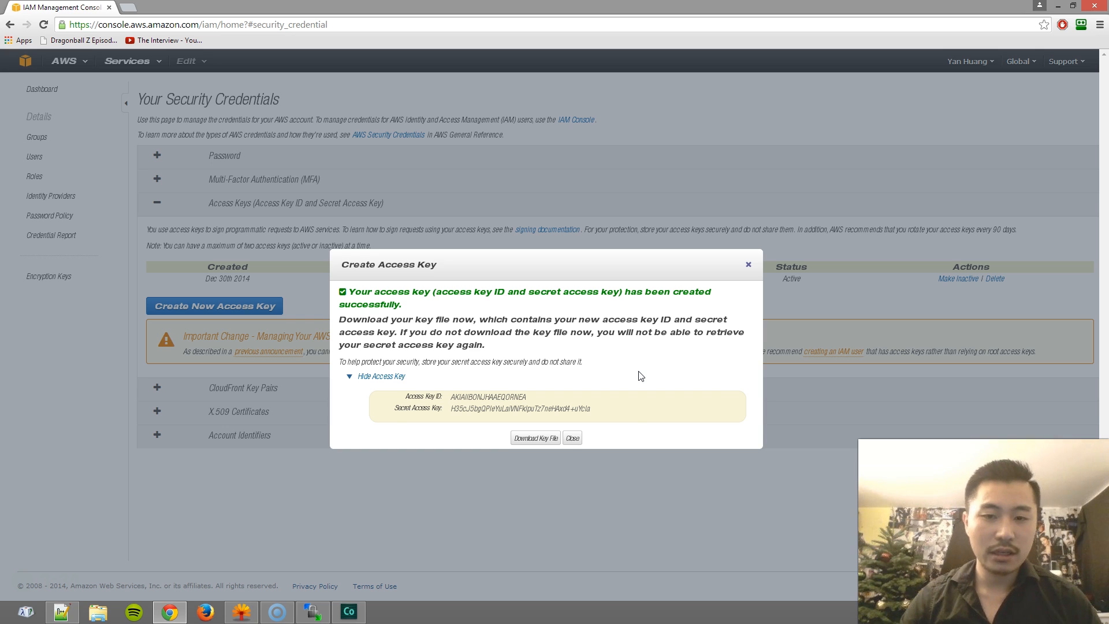
Close the new access key dialog and bring amazon-api.php back in Edge Code
click(572, 437)
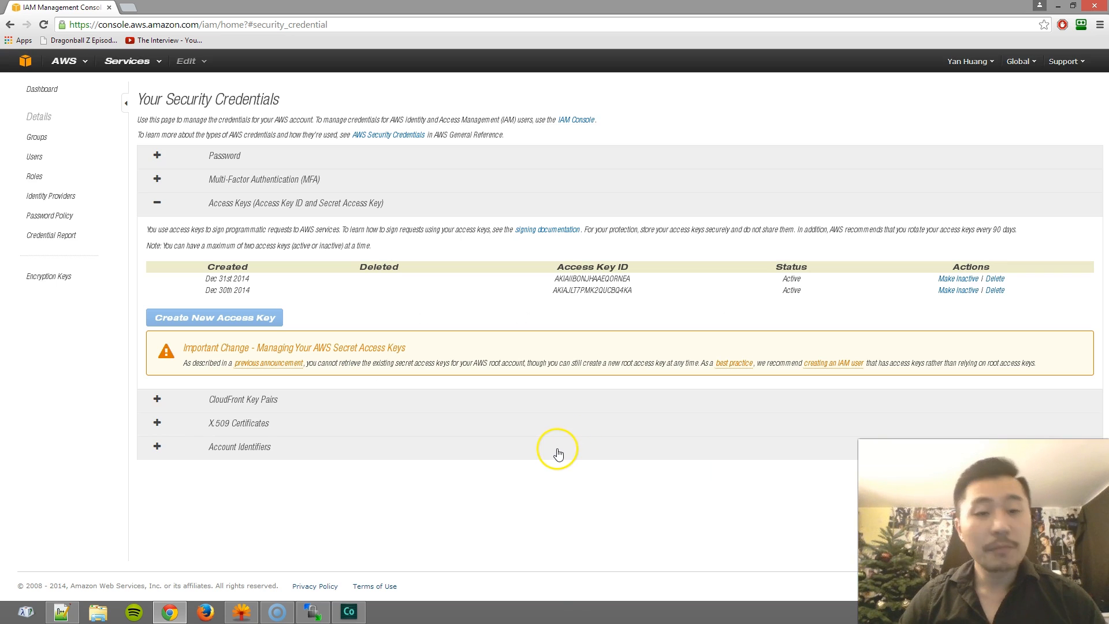
mouse_move(558, 453)
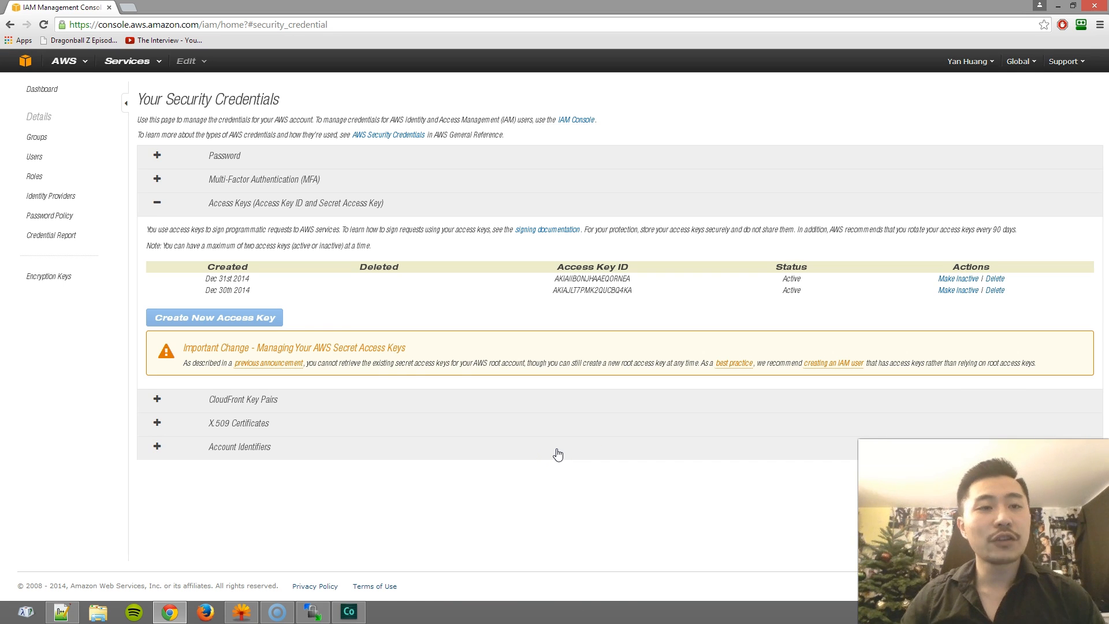
mouse_move(388, 135)
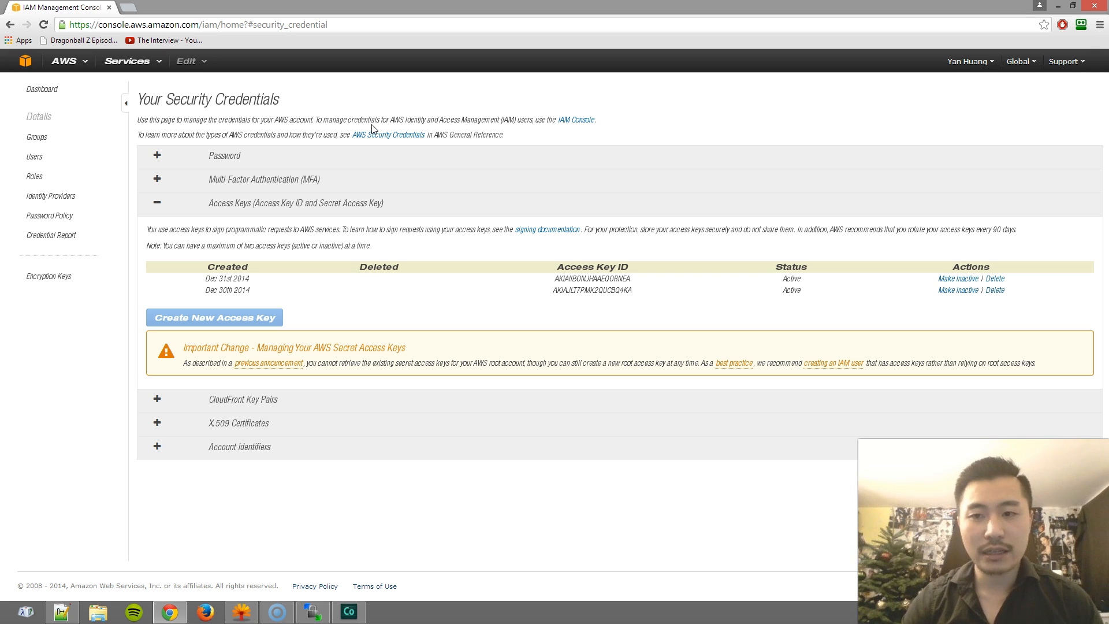
mouse_move(316, 263)
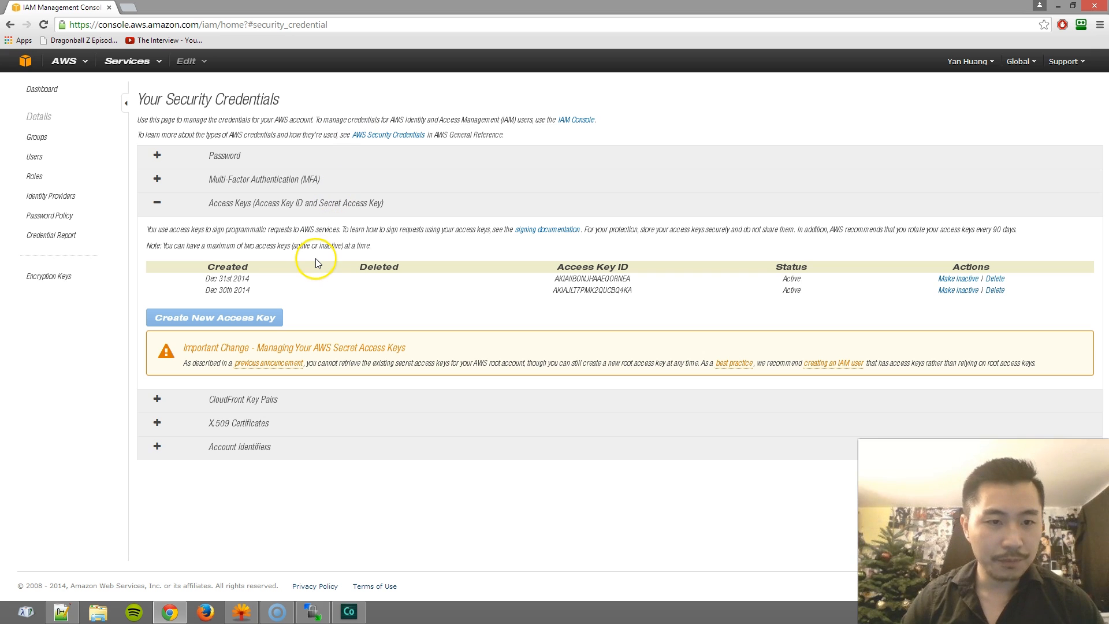
mouse_move(305, 555)
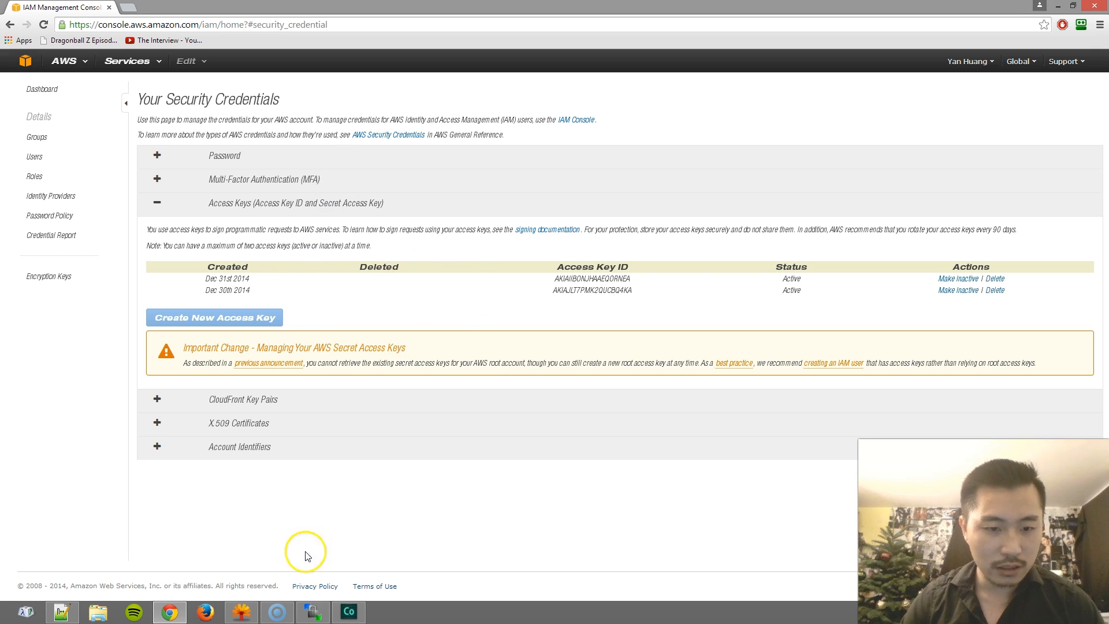
click(347, 611)
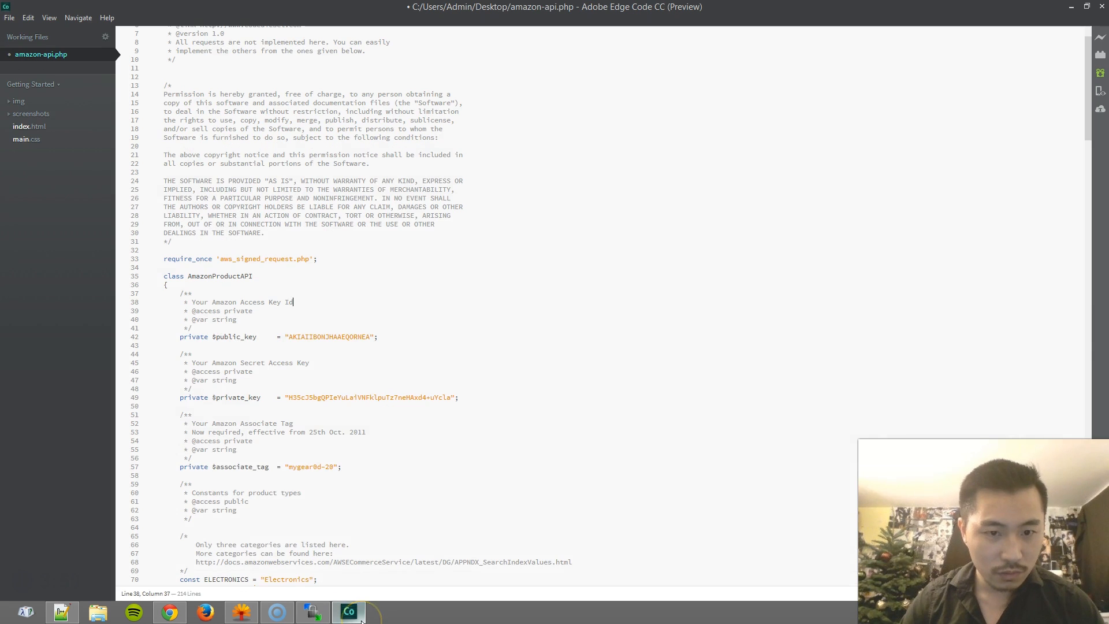
Deactivate and delete the Dec 31st 2014 access key, confirming the deletion
click(168, 611)
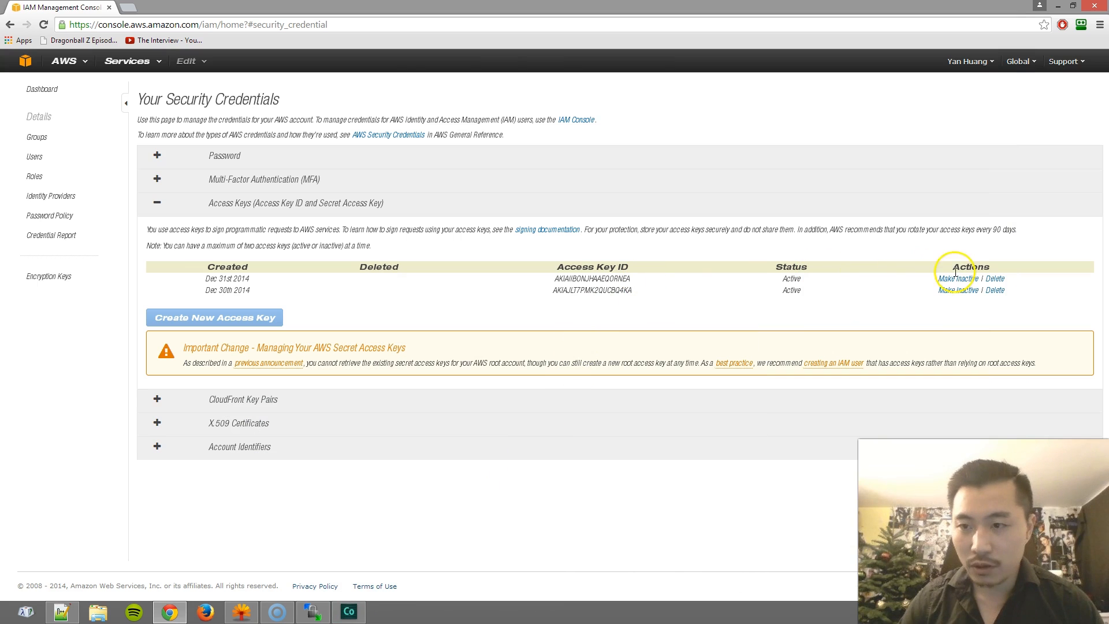
click(956, 278)
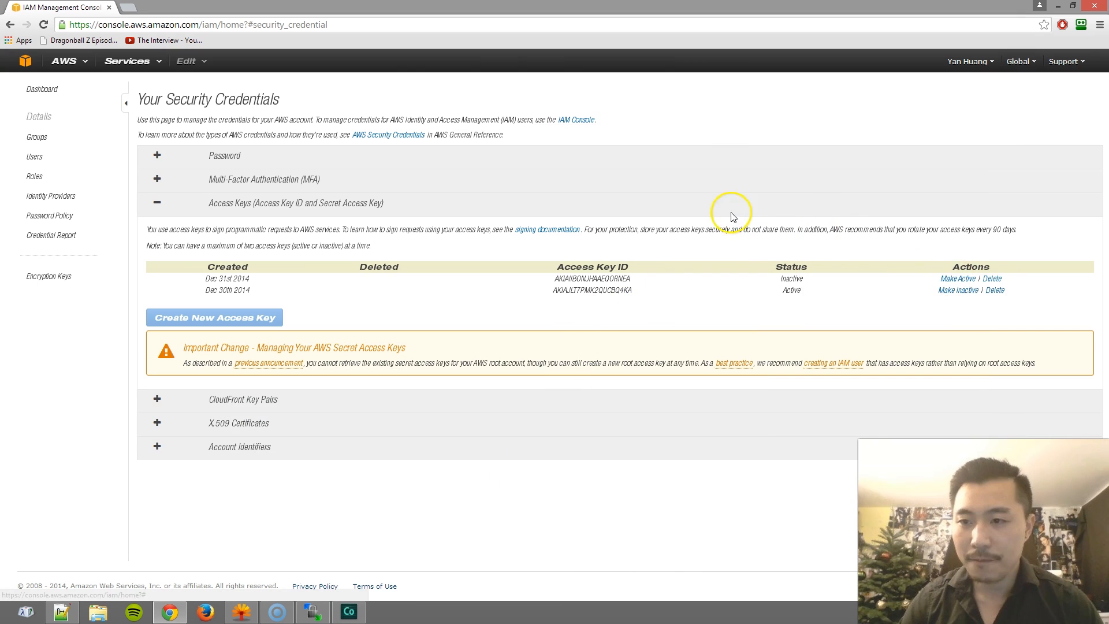
click(993, 278)
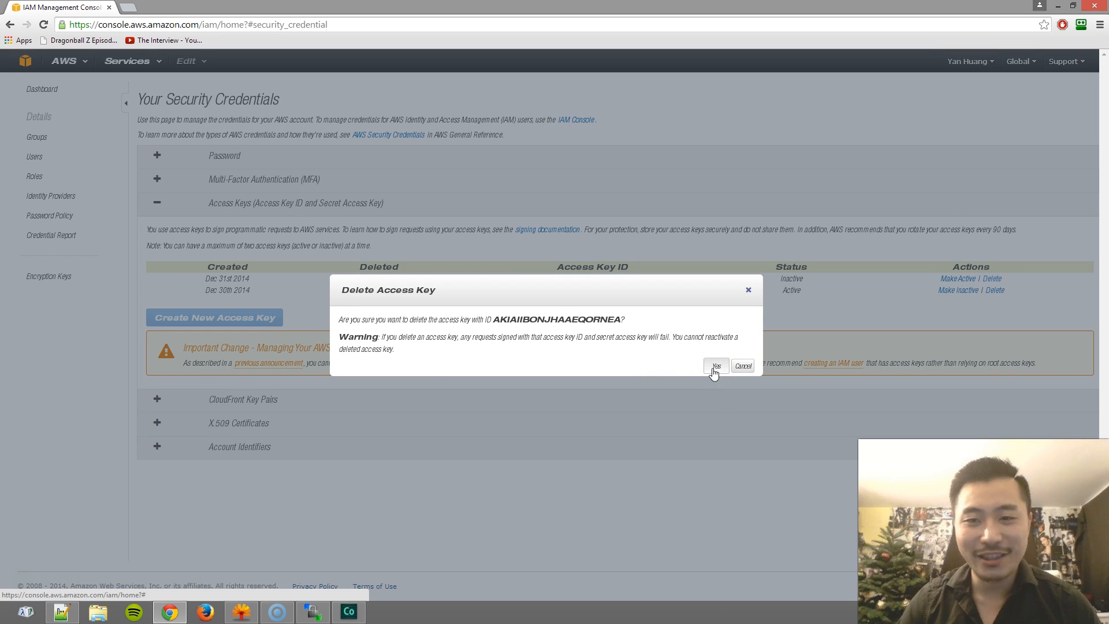
click(716, 366)
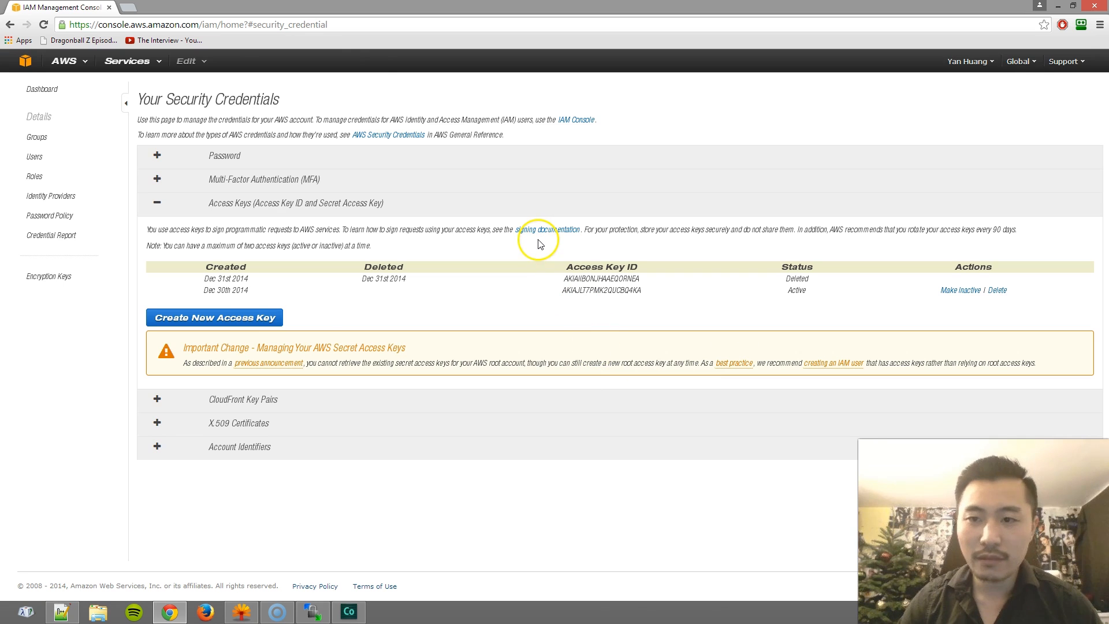
mouse_move(375, 493)
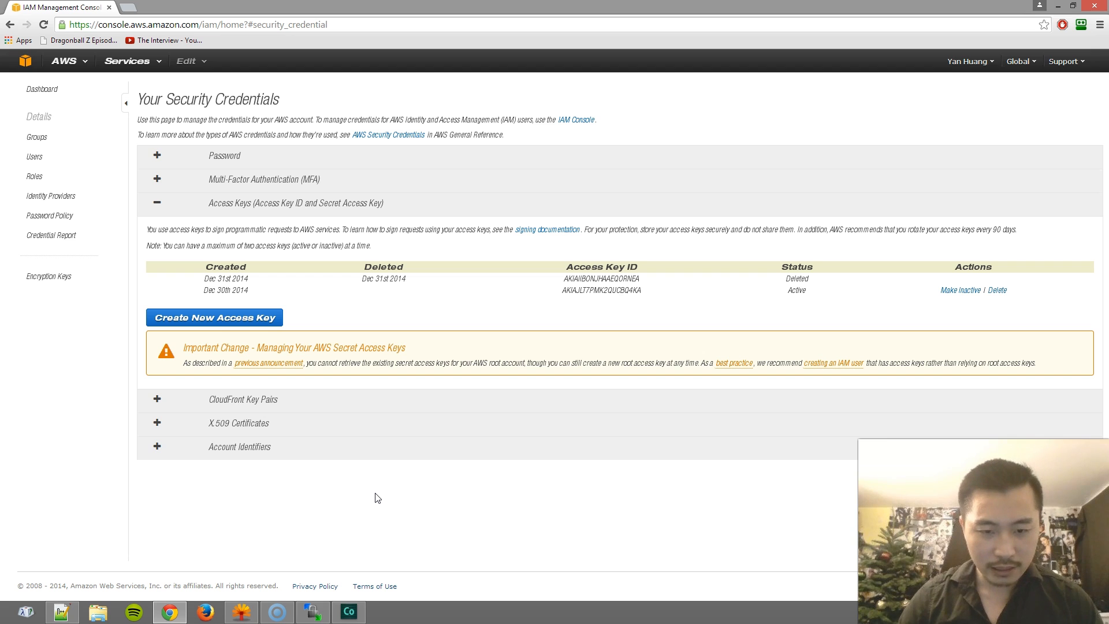
mouse_move(380, 482)
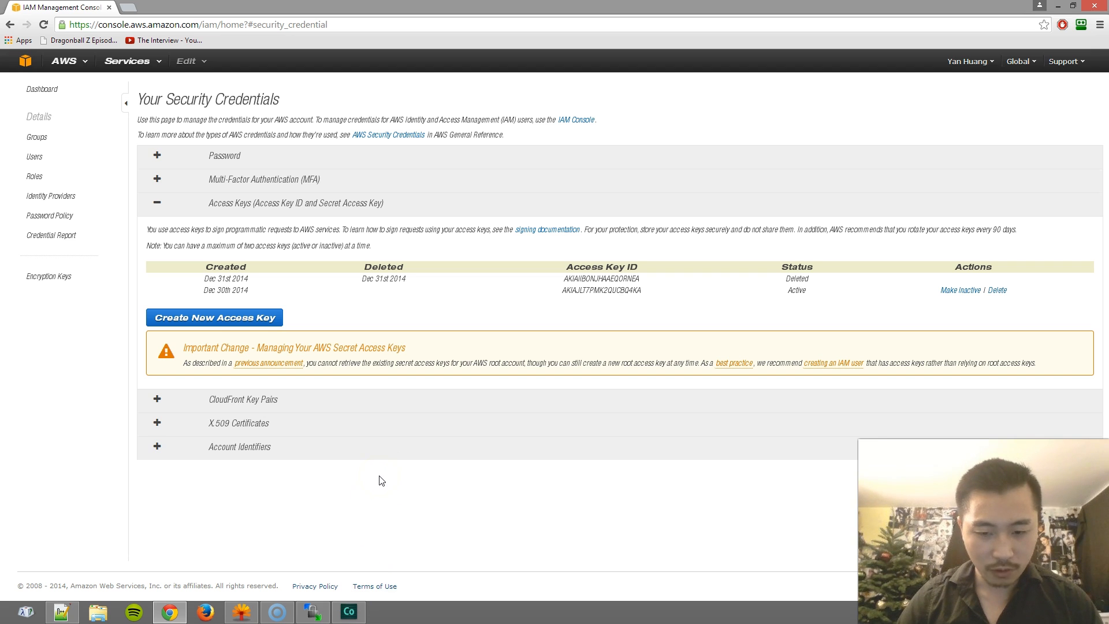
mouse_move(387, 473)
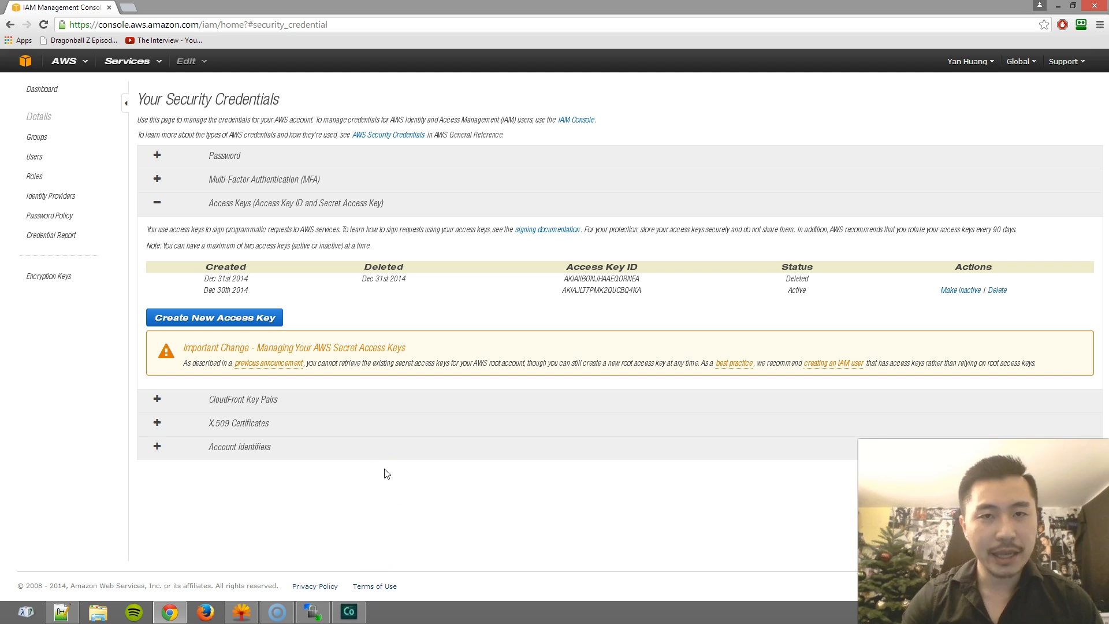
mouse_move(391, 586)
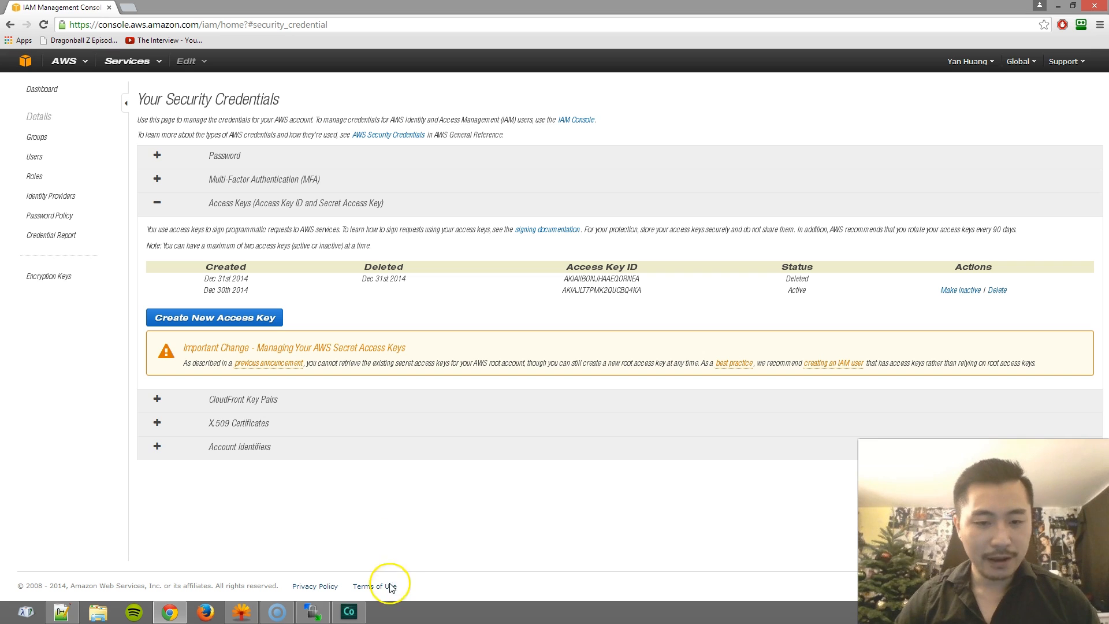
mouse_move(395, 491)
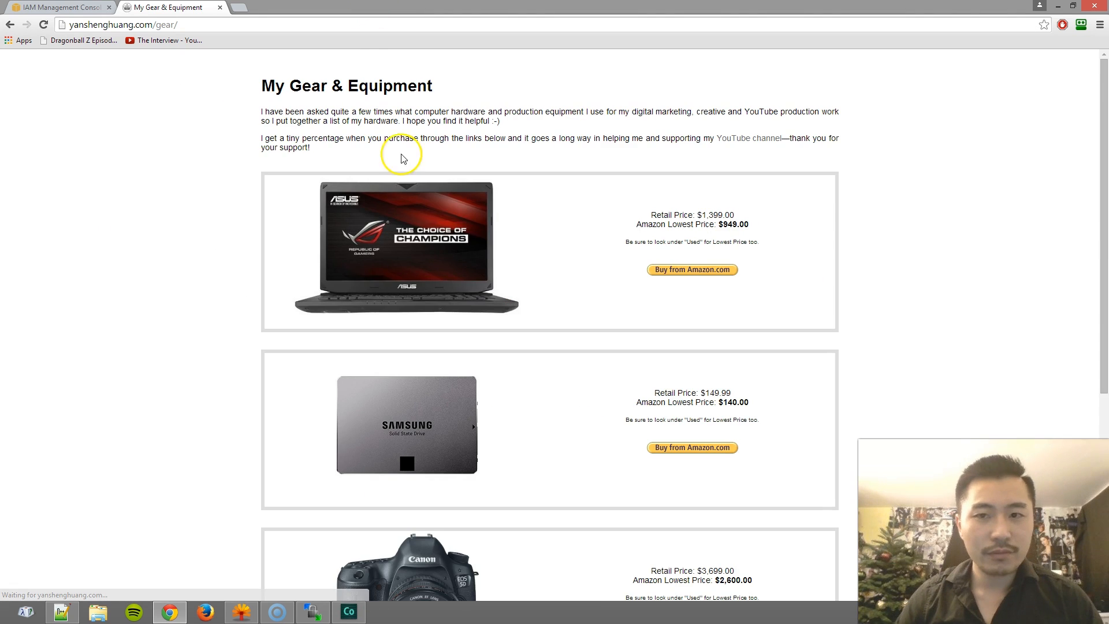
Scroll through the My Gear & Equipment product boxes to check their Amazon prices
scroll(down, 3)
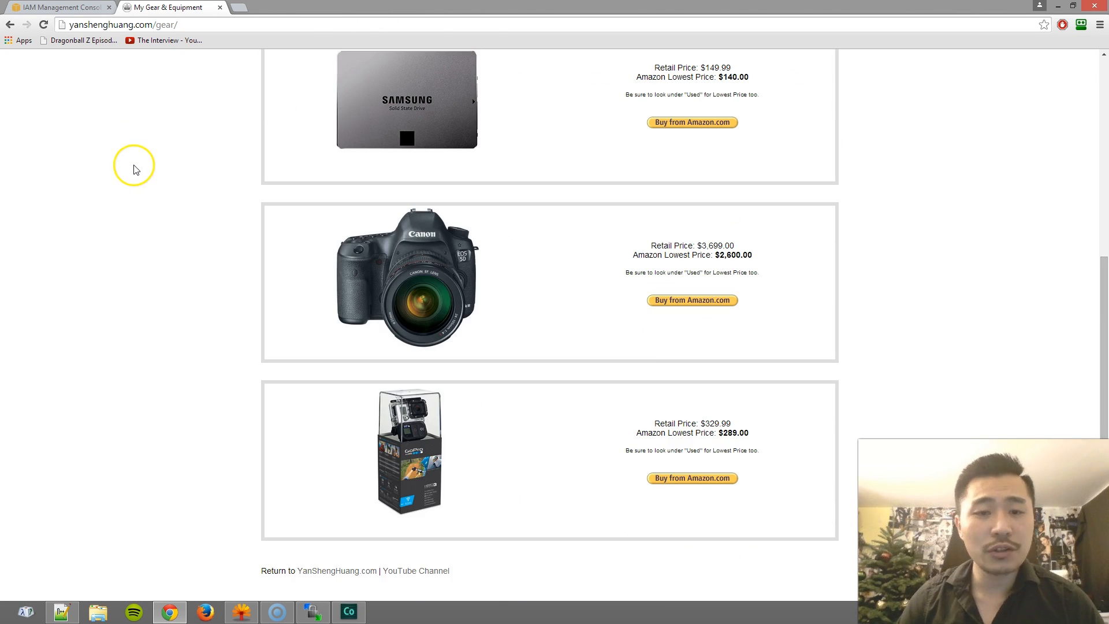
scroll(up, 3)
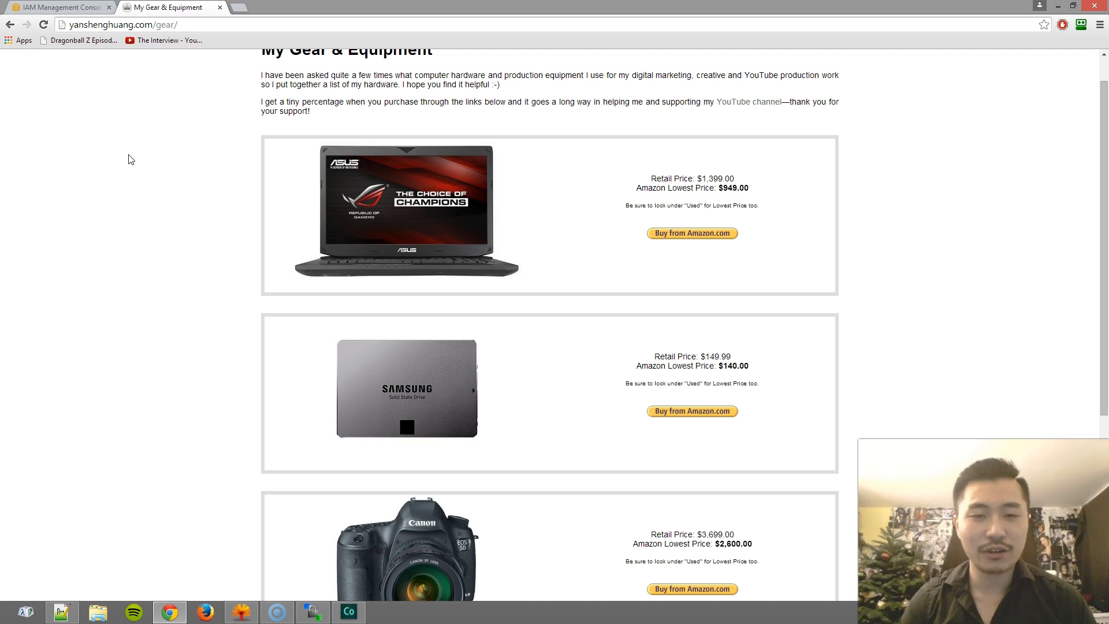
scroll(up, 3)
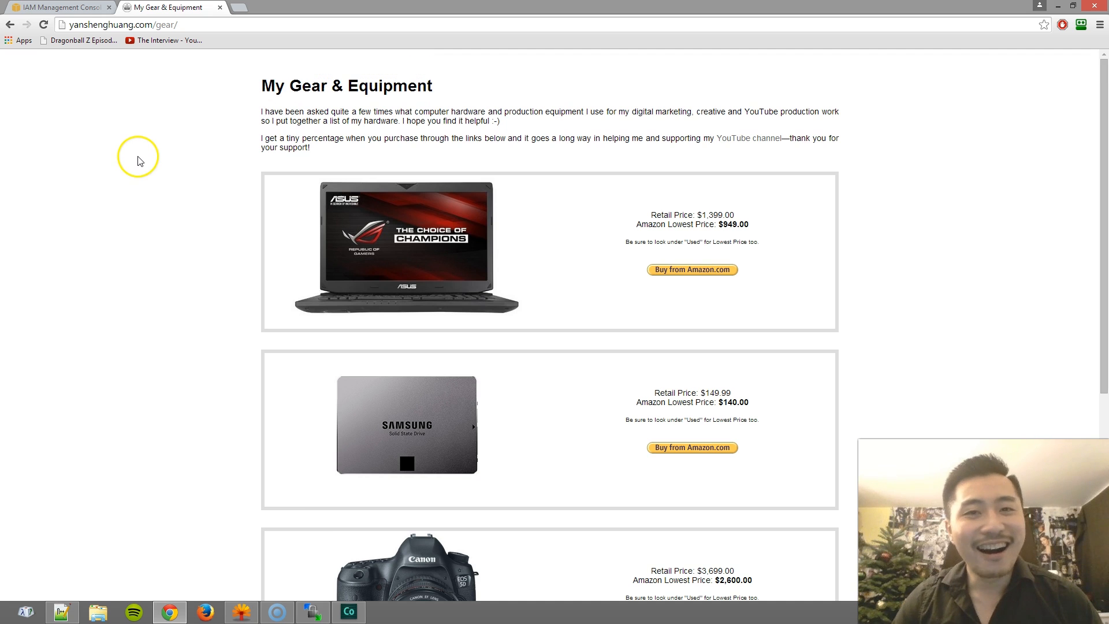
mouse_move(144, 160)
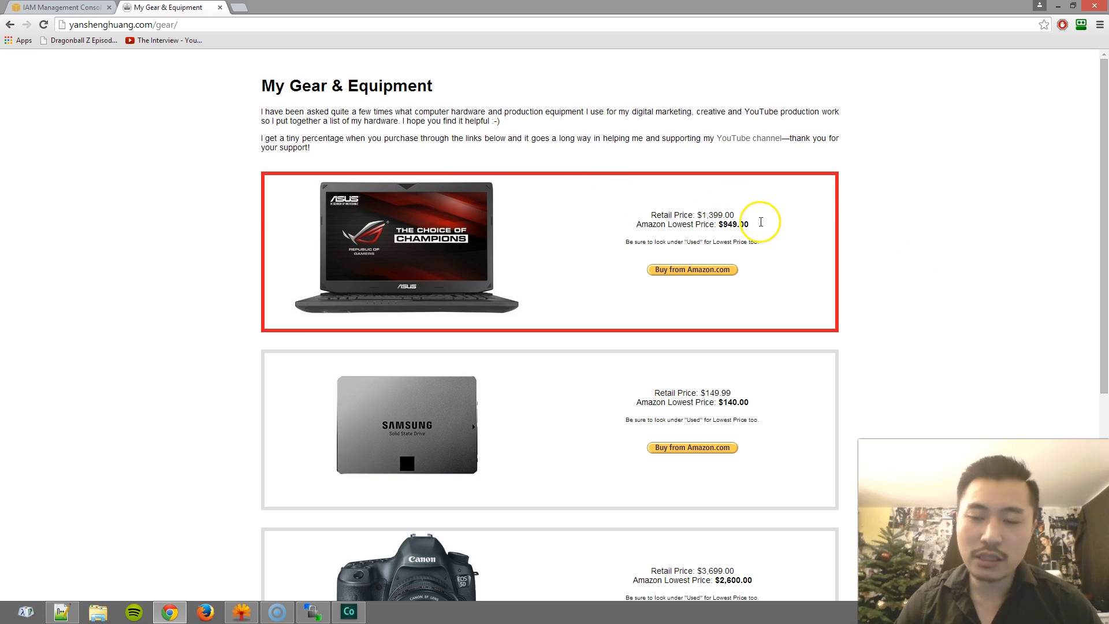
mouse_move(672, 229)
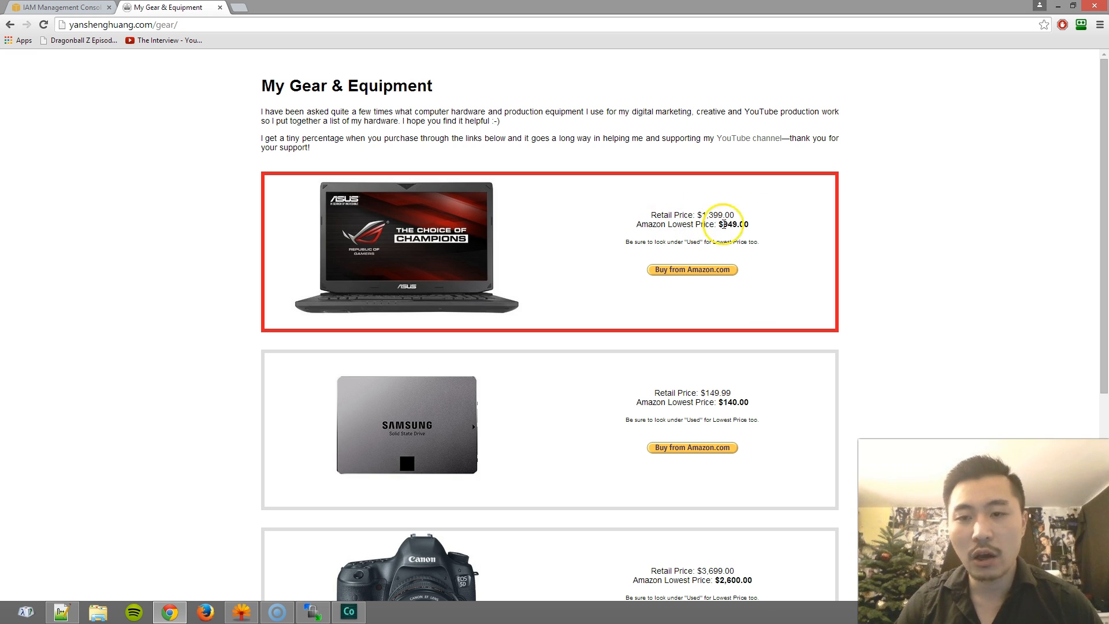
mouse_move(971, 211)
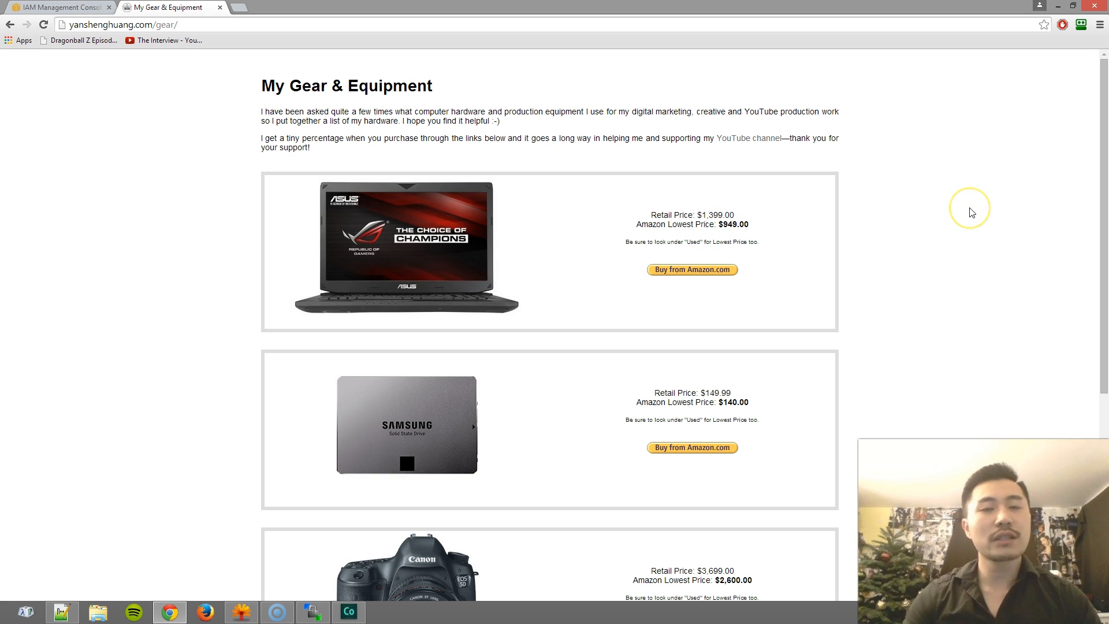